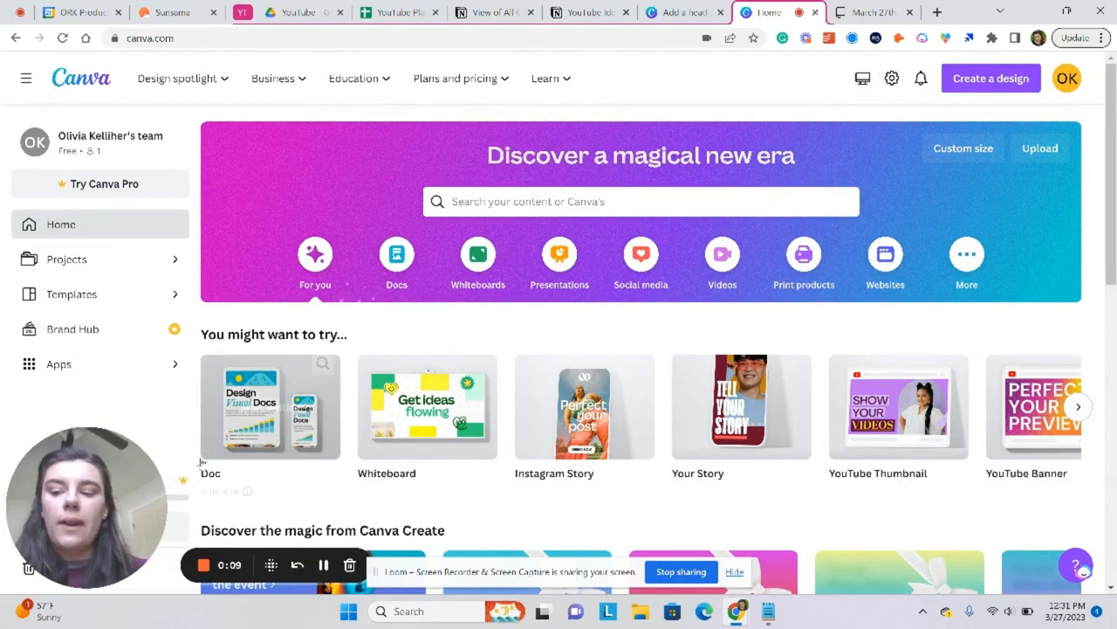
mouse_move(451, 297)
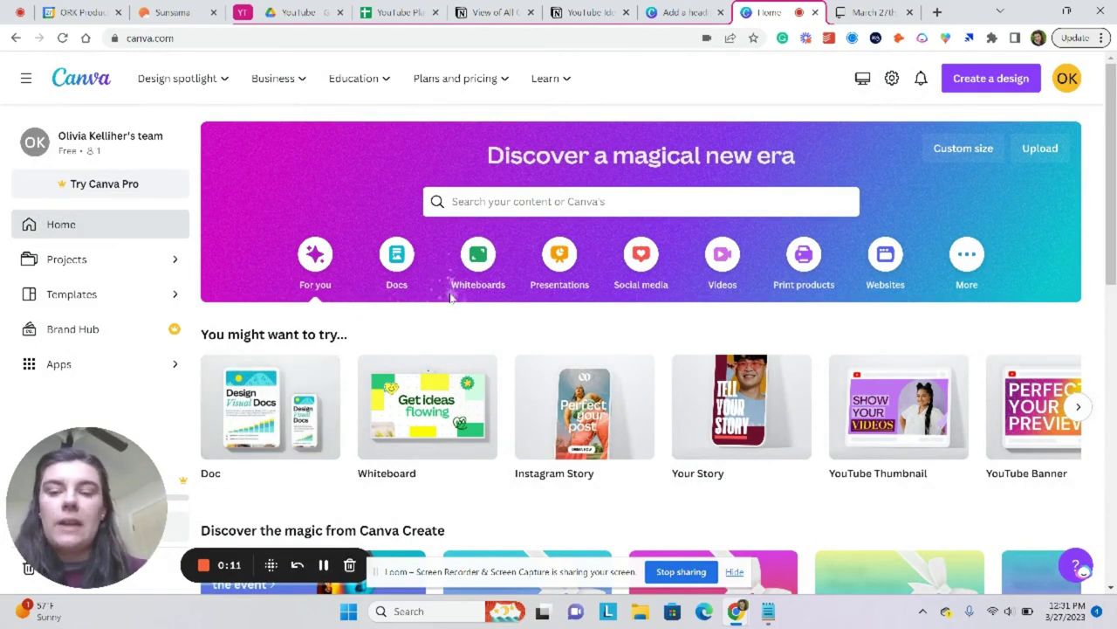
mouse_move(734, 176)
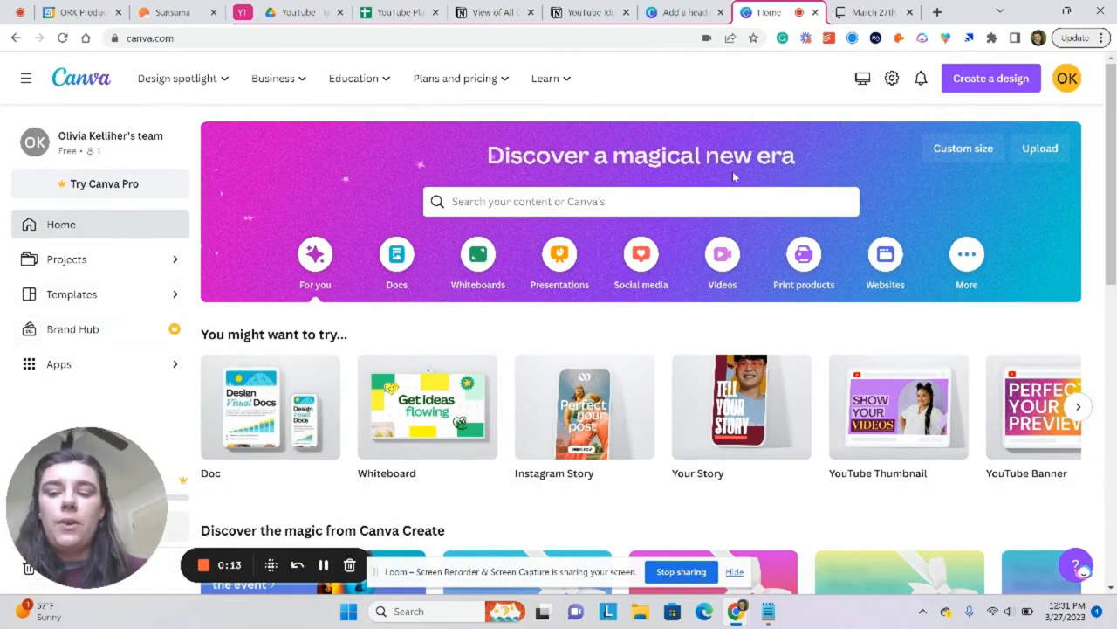
mouse_move(838, 96)
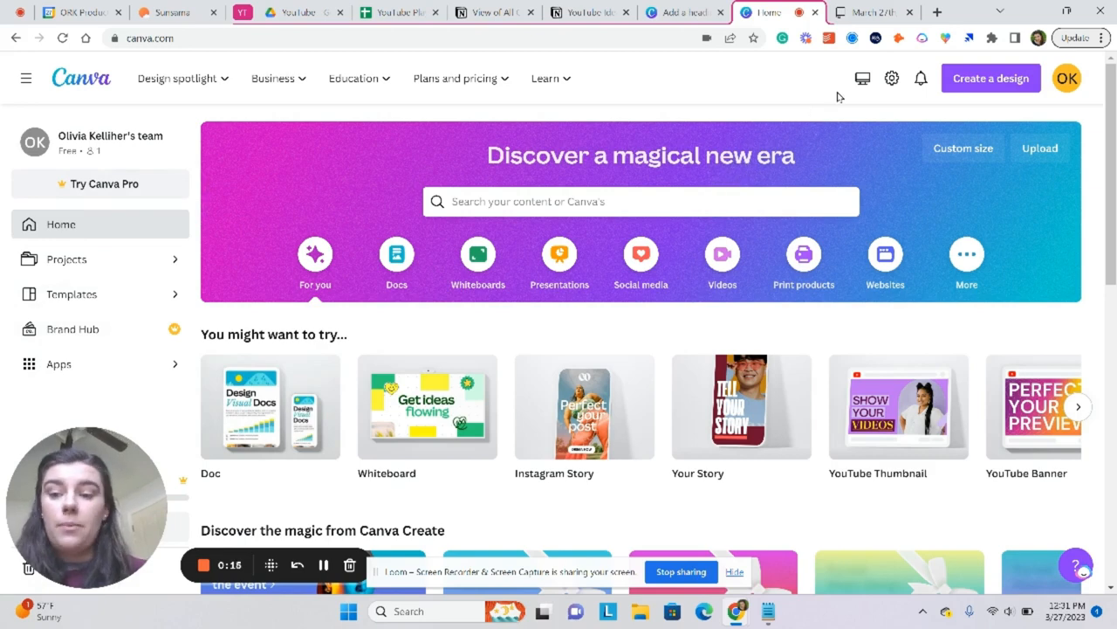
Bring up Canva's Create a design menu of design types
click(992, 77)
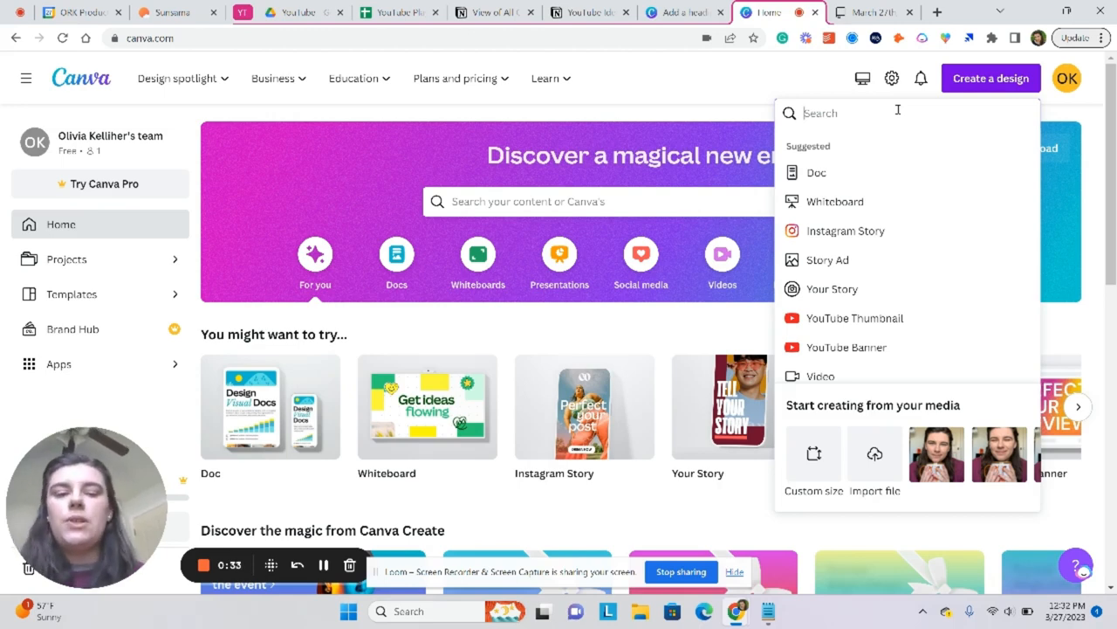
Start a new blank Your Story design in the editor
click(831, 290)
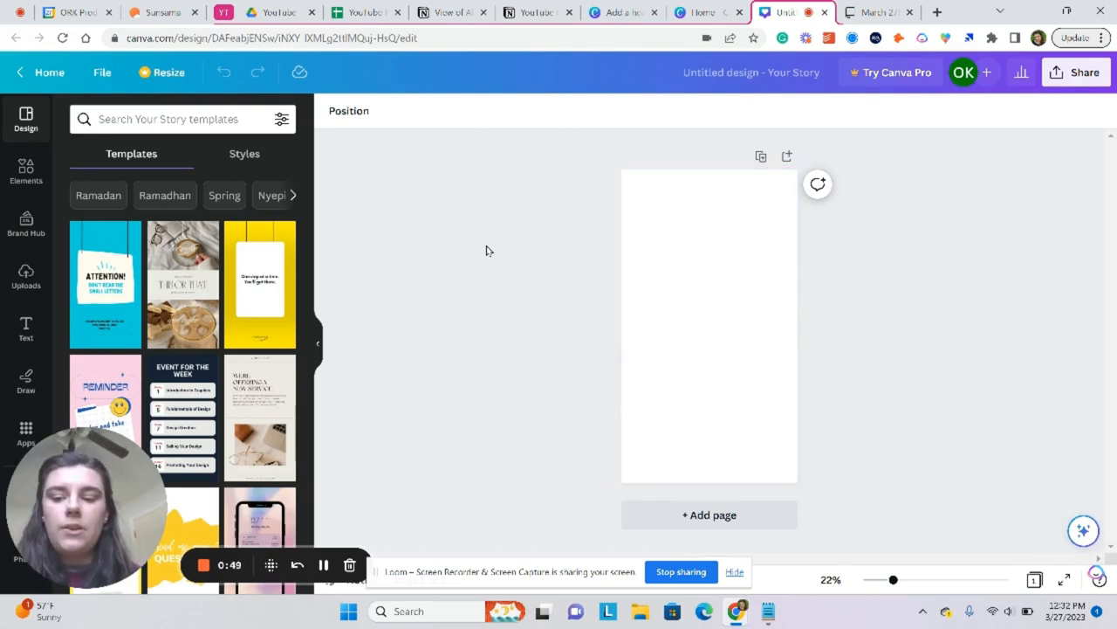
mouse_move(607, 342)
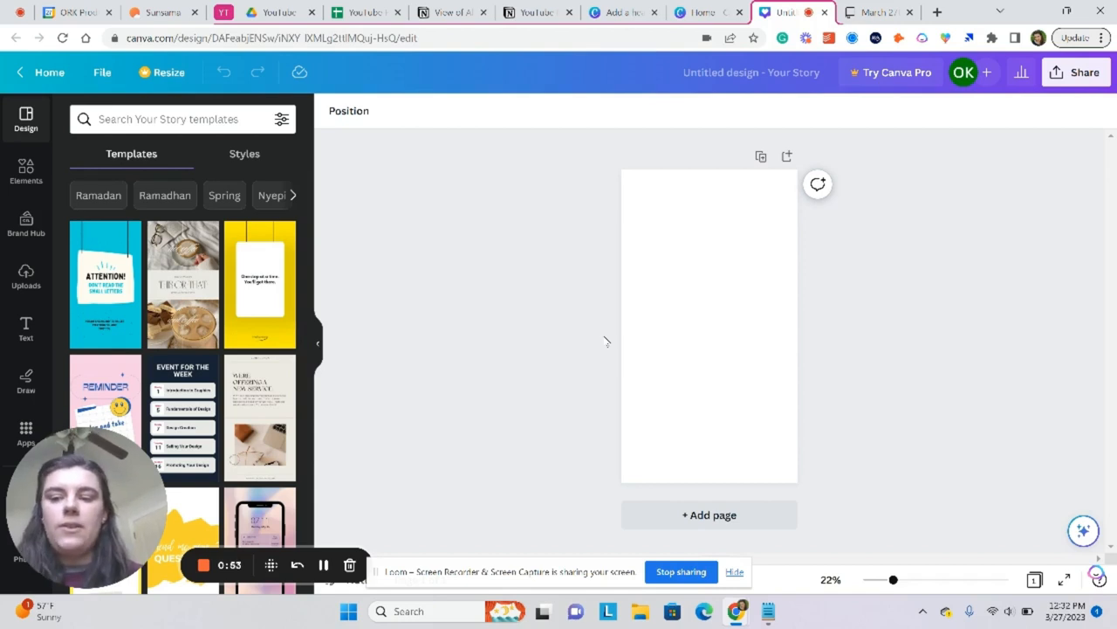
mouse_move(433, 323)
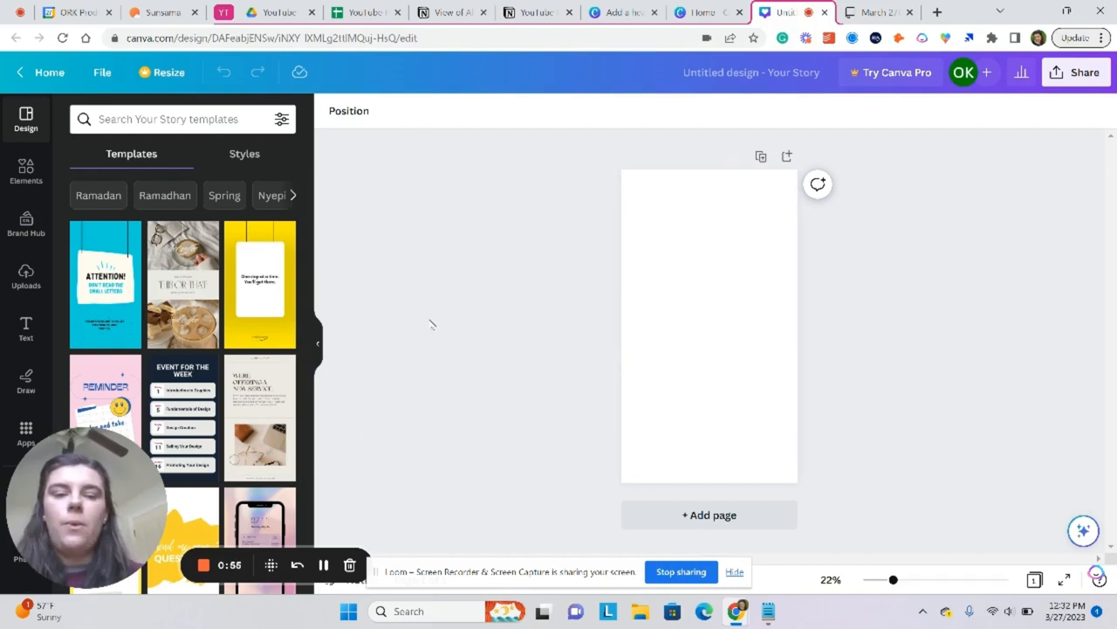
mouse_move(403, 345)
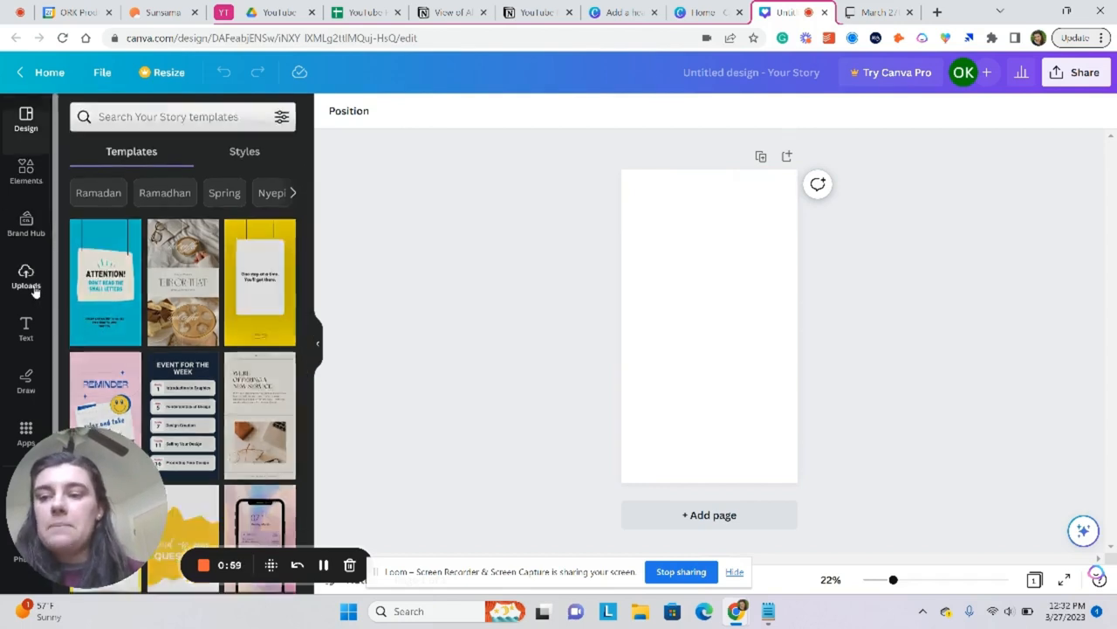
Add an uploaded photo to the page and apply Auto Focus with blur intensity 10
click(26, 278)
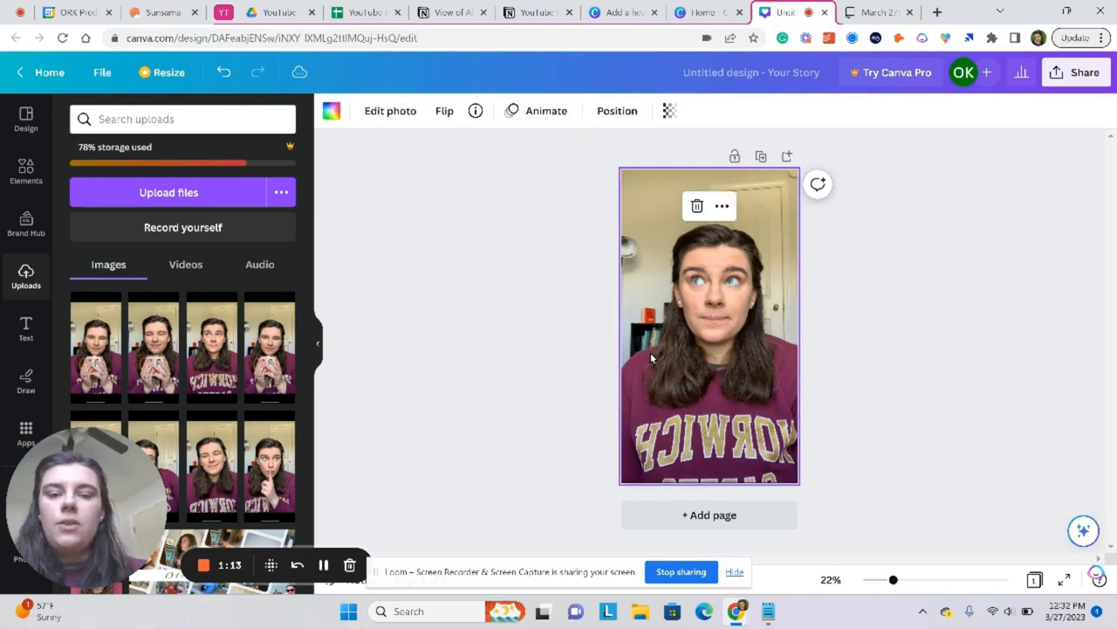
click(392, 110)
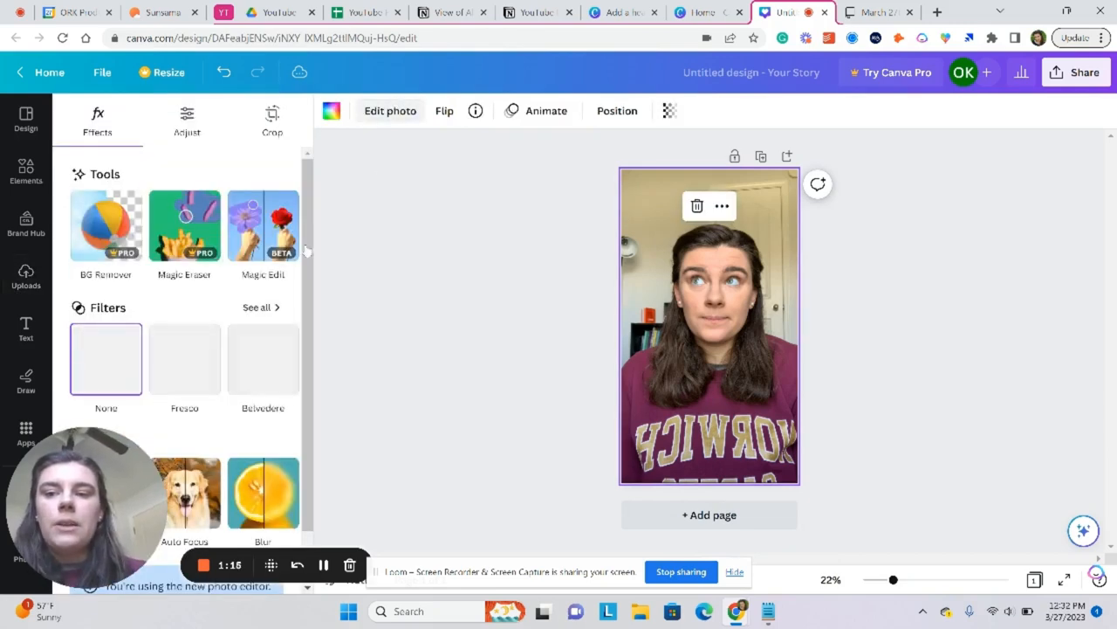
scroll(down, 3)
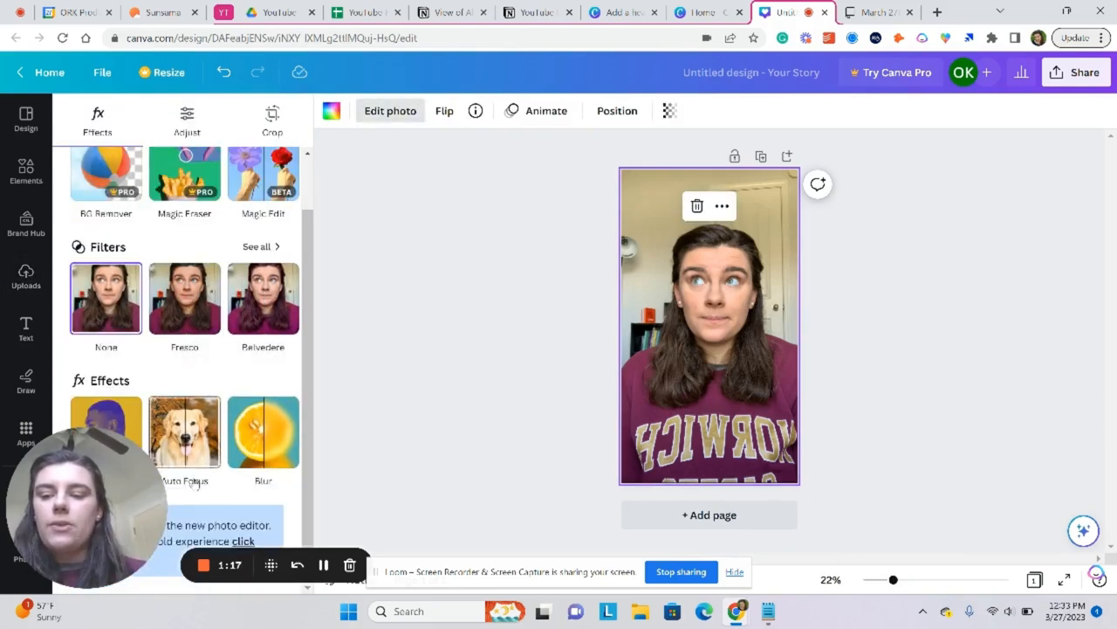
click(185, 431)
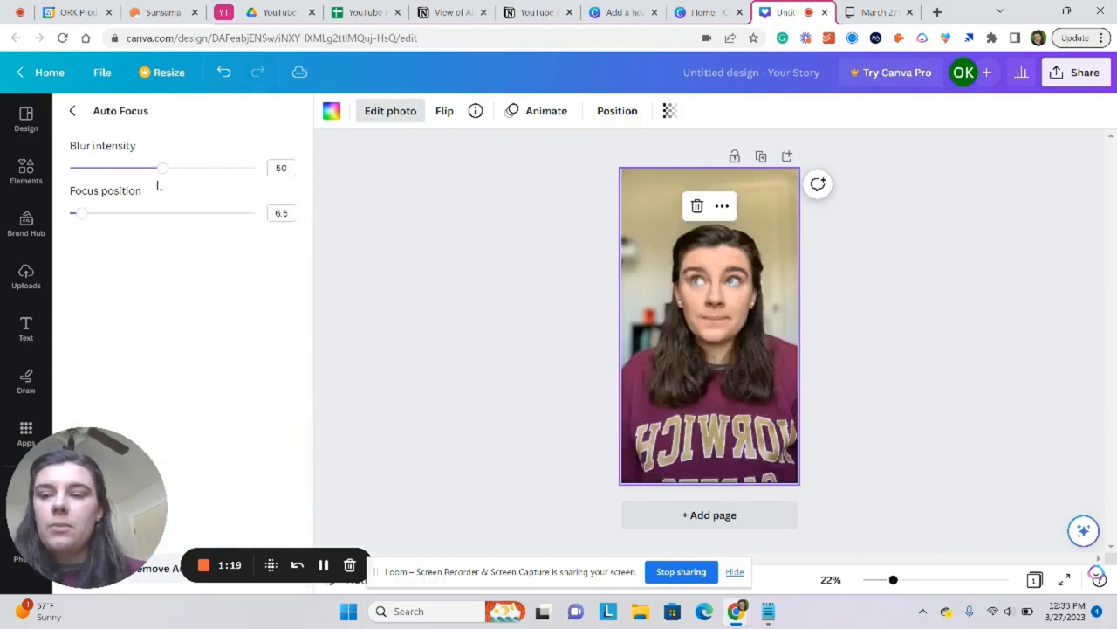
drag(163, 168, 105, 167)
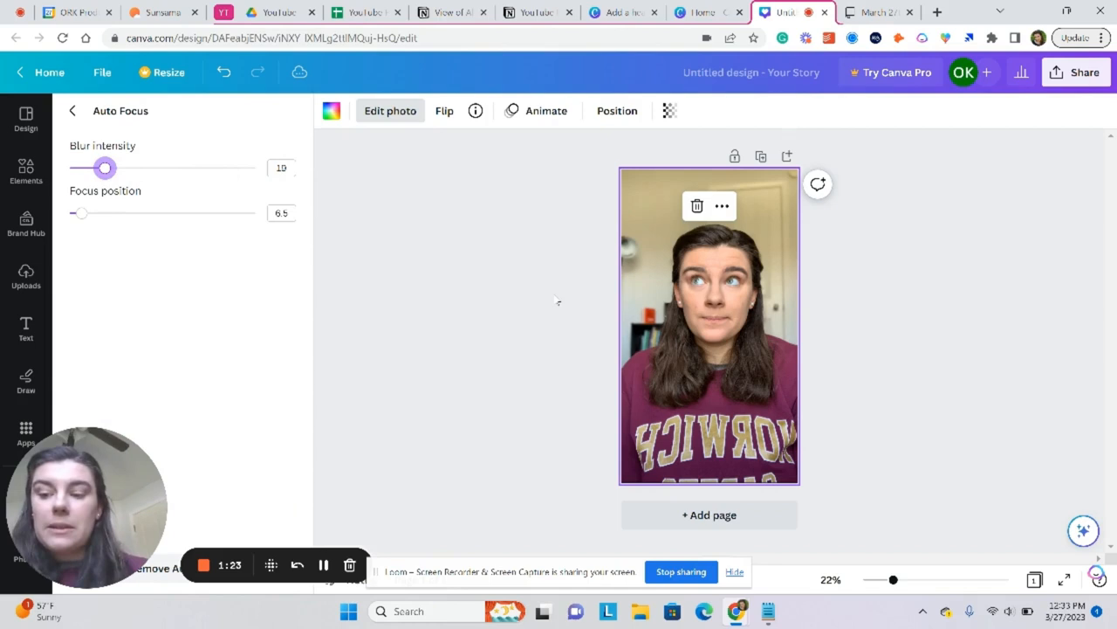
click(26, 274)
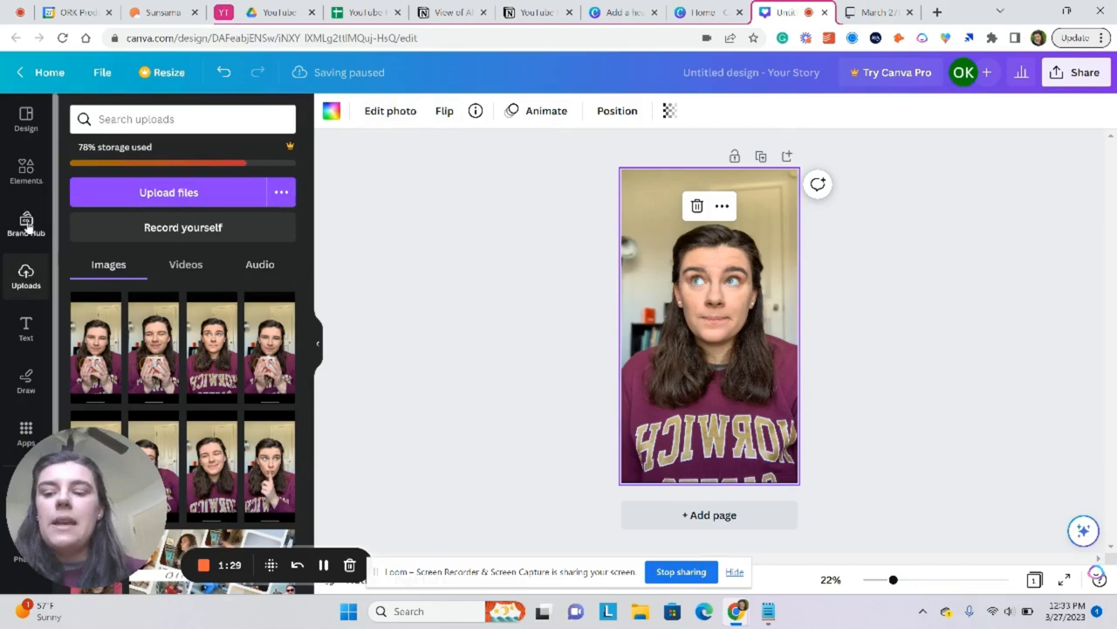
mouse_move(26, 218)
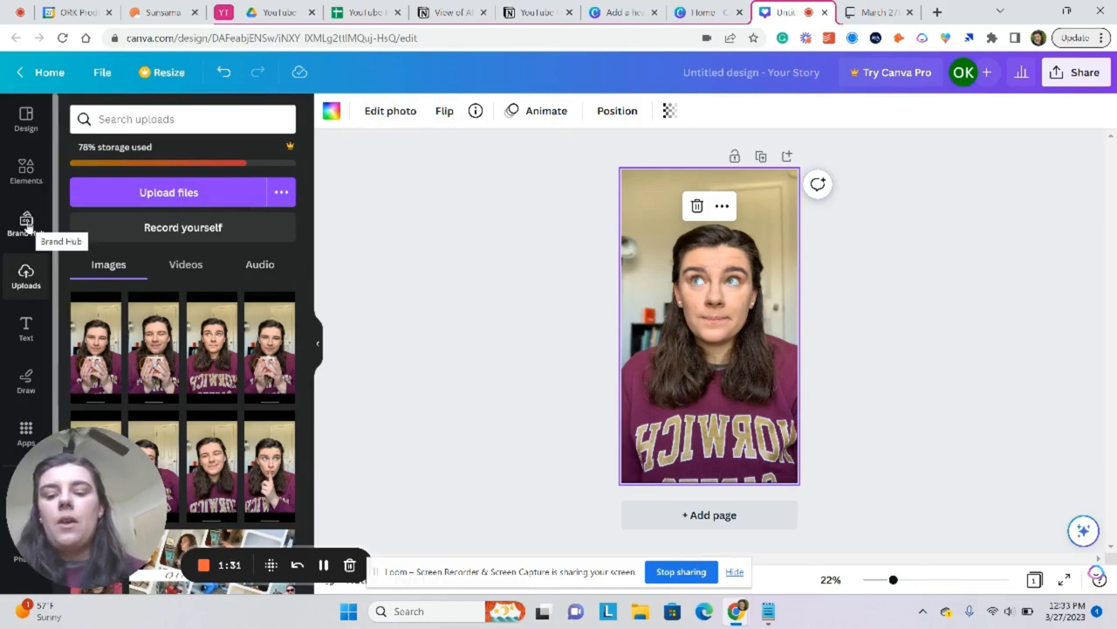
Add a dark square from Elements and enlarge it over the photo's middle
click(26, 173)
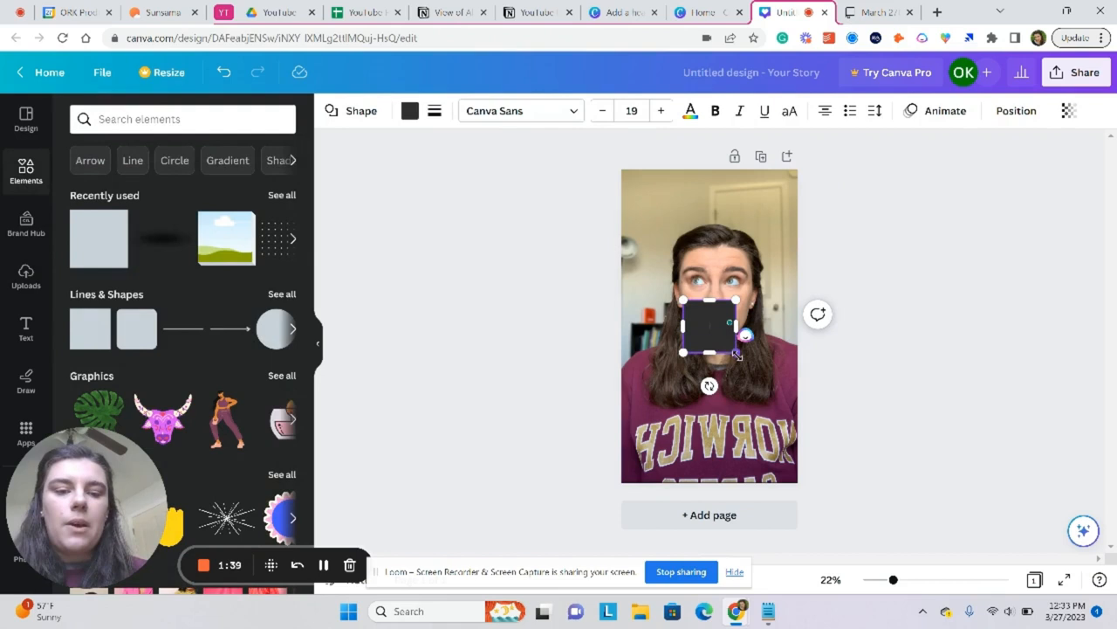
drag(737, 353, 765, 391)
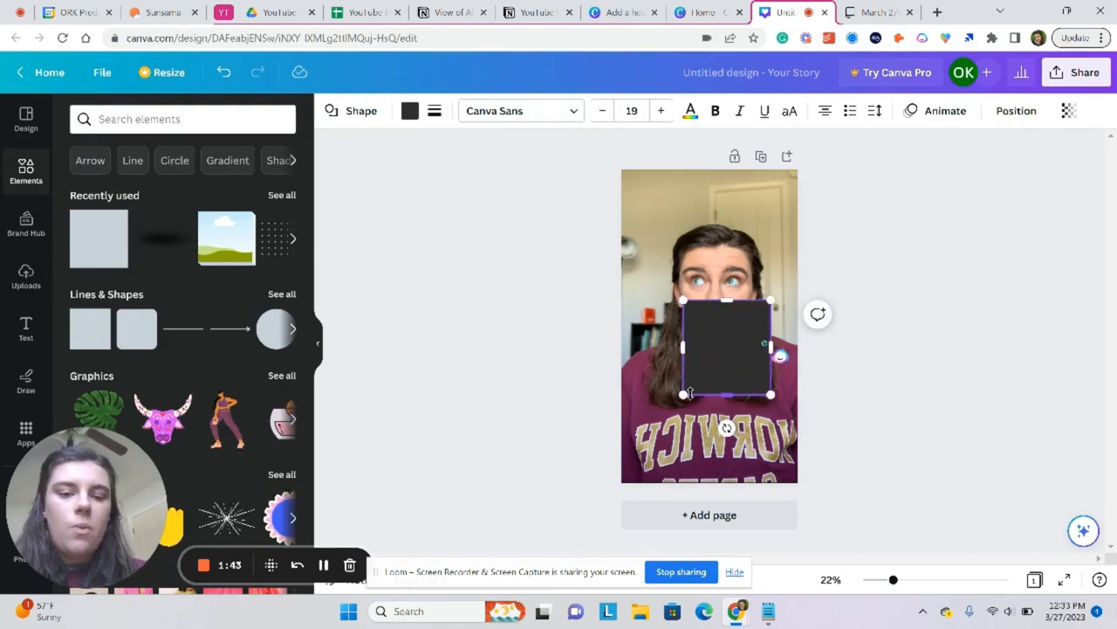
drag(681, 395, 646, 402)
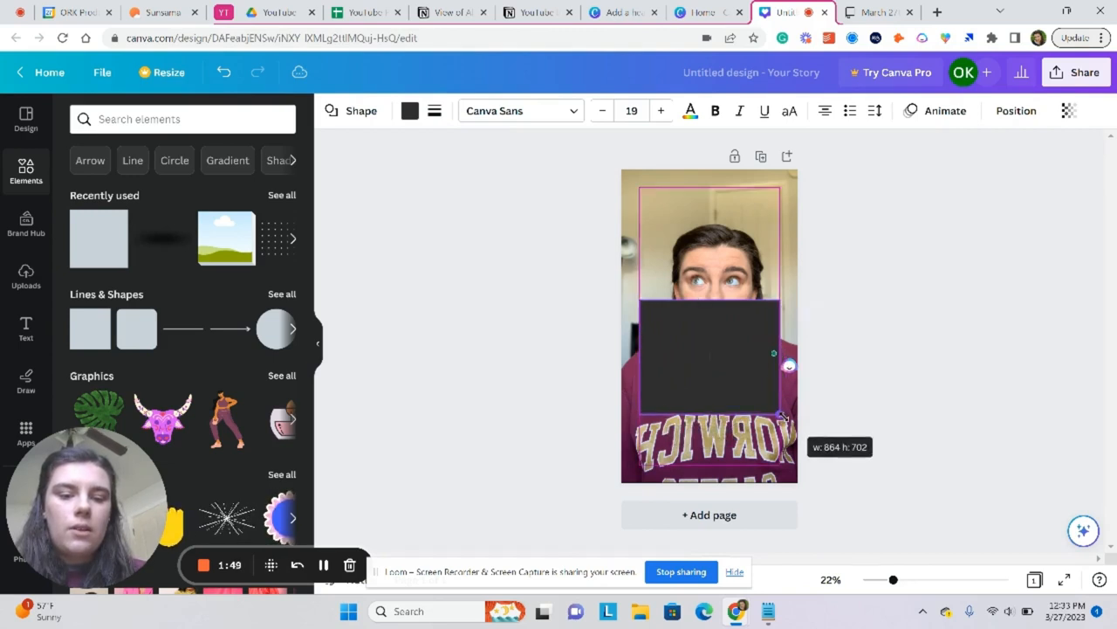
drag(783, 418, 782, 416)
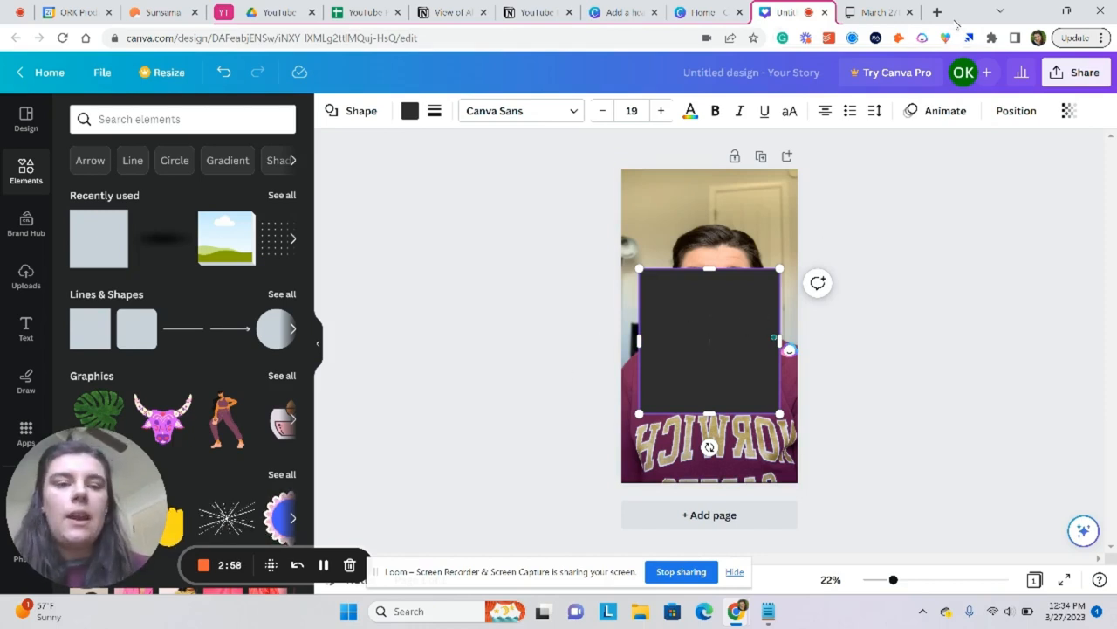
Lower the rectangle's transparency and recolour it white as a translucent panel
click(1016, 110)
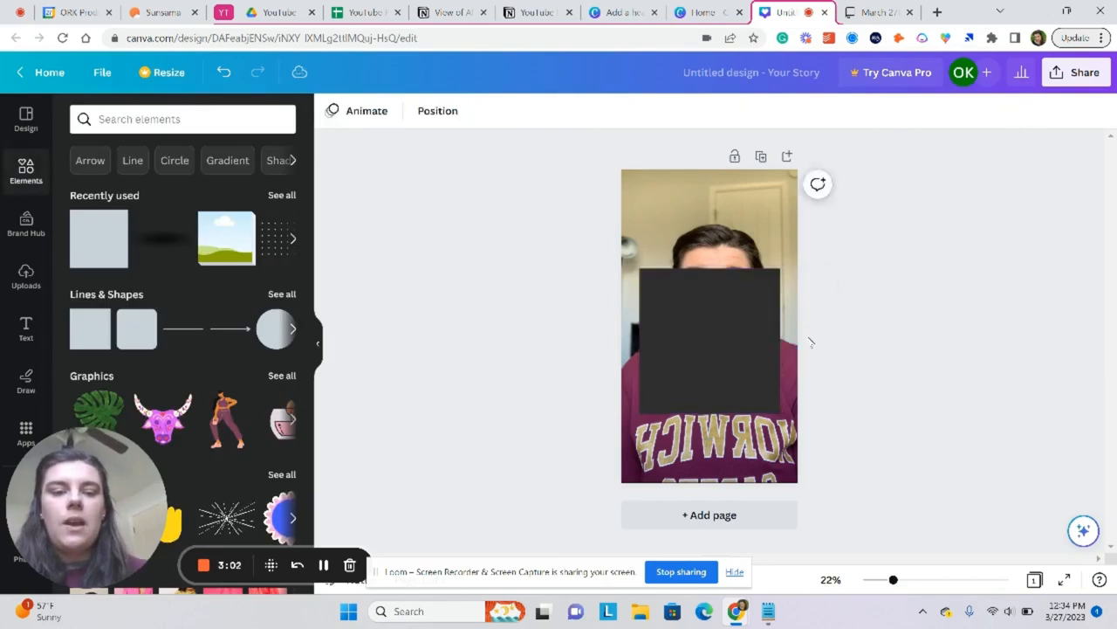
click(709, 341)
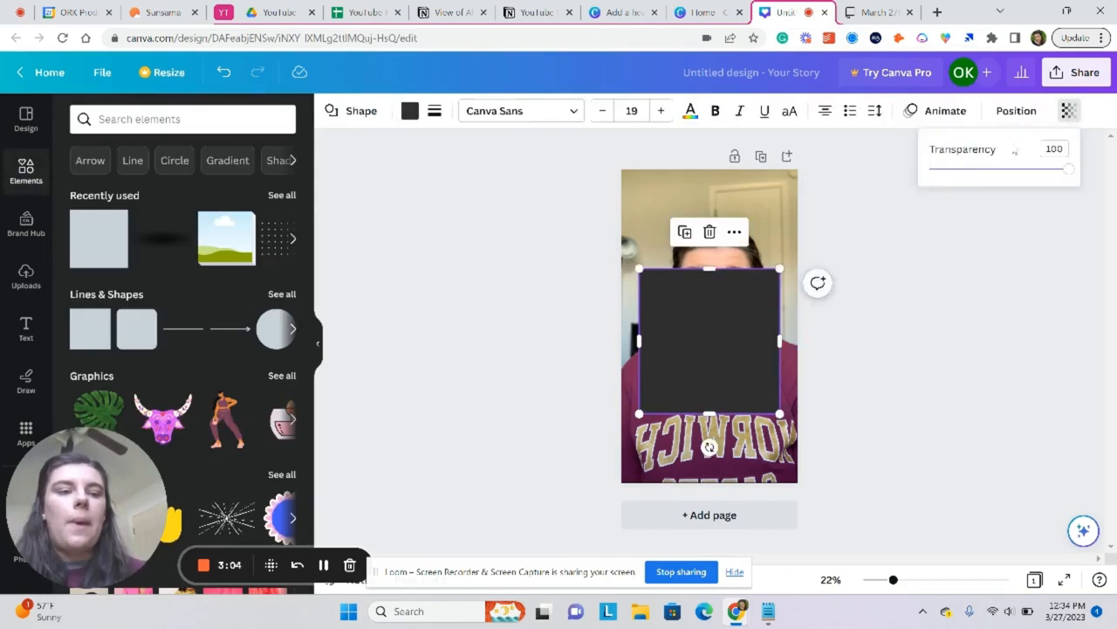
drag(1068, 167, 982, 168)
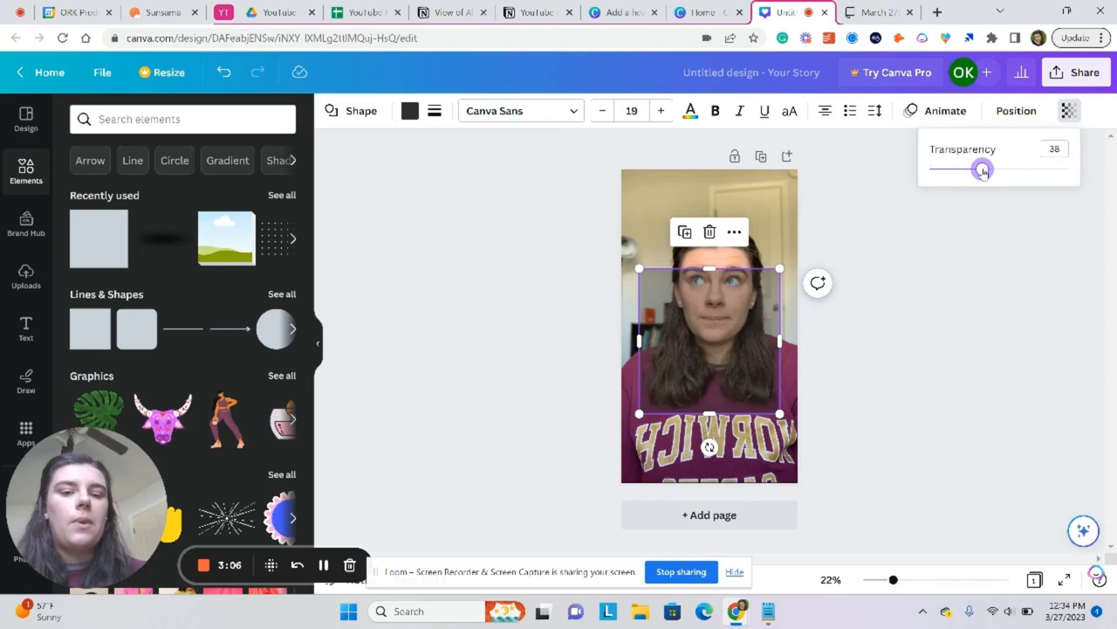
drag(981, 169, 1021, 169)
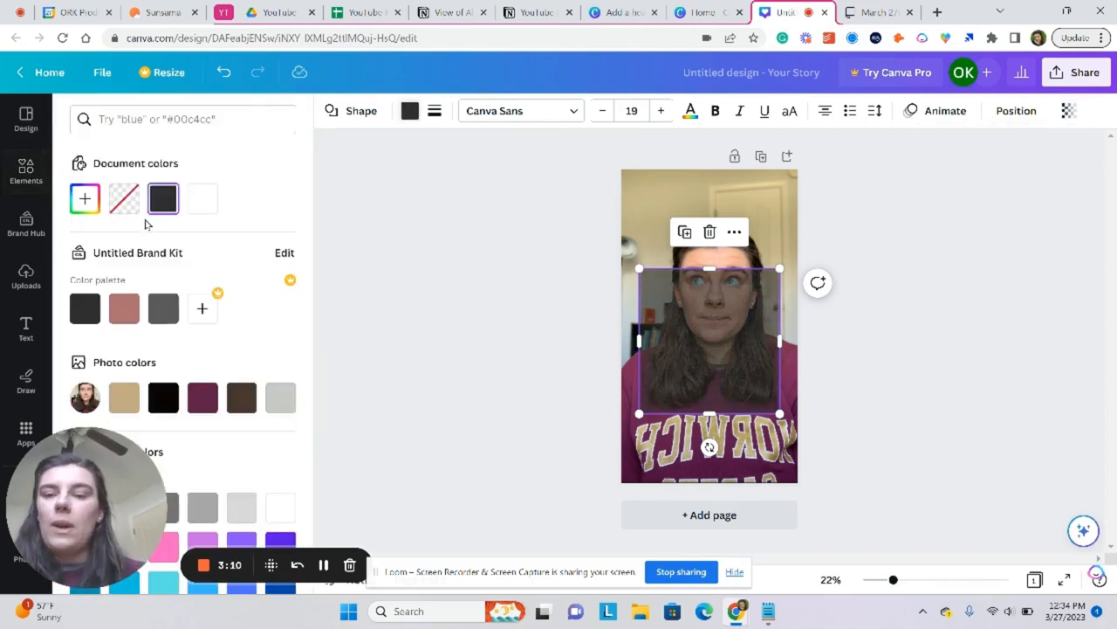
click(25, 171)
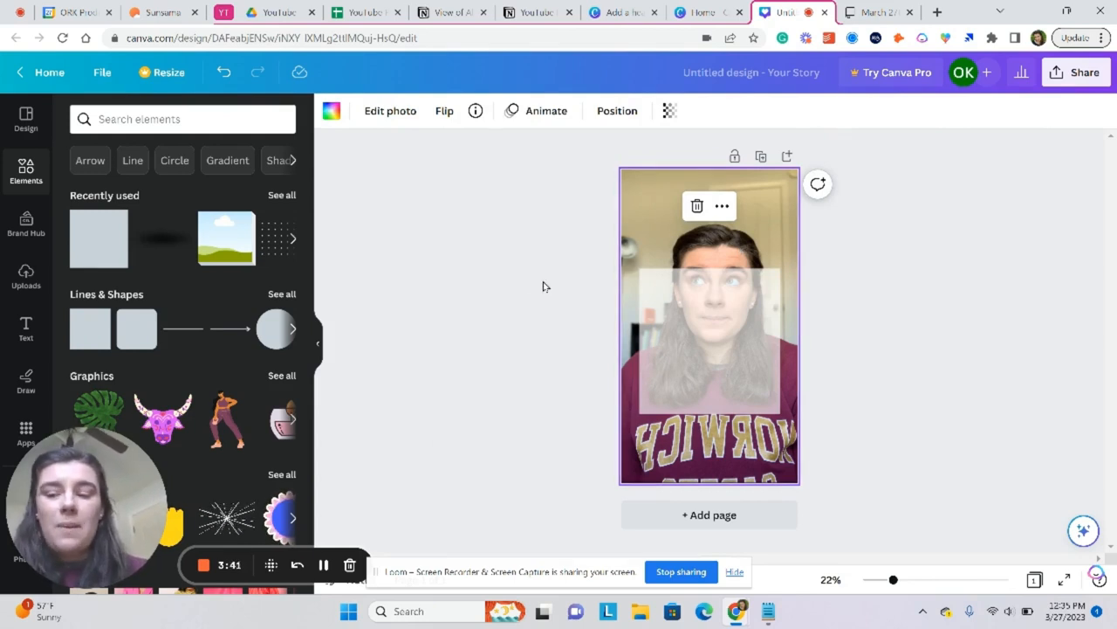
Add another uploaded photo and set it as the page background
click(26, 276)
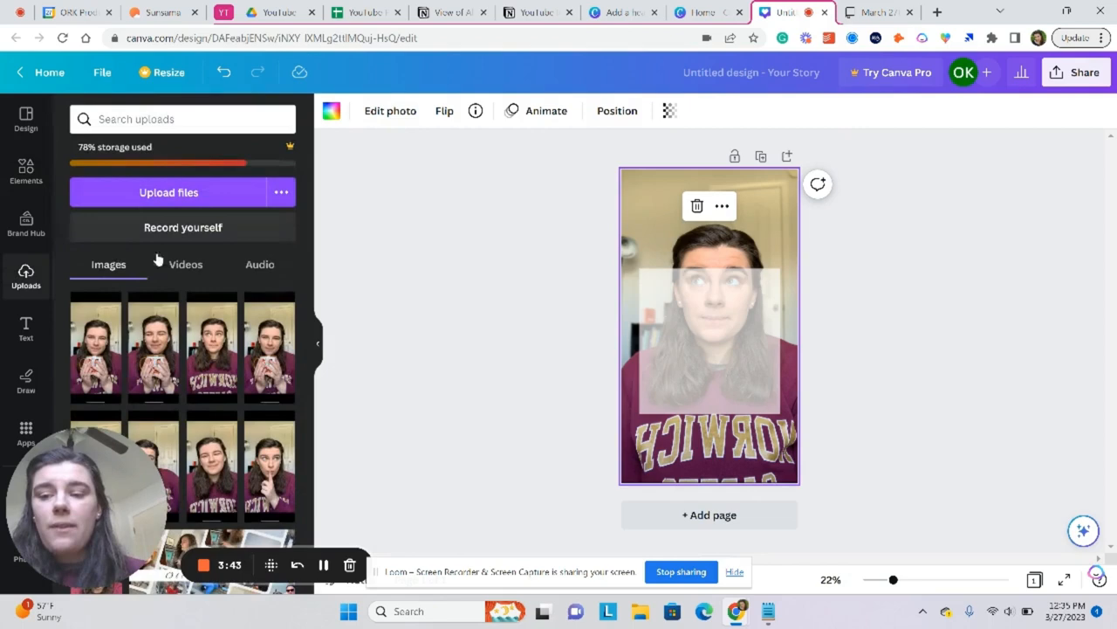
scroll(down, 3)
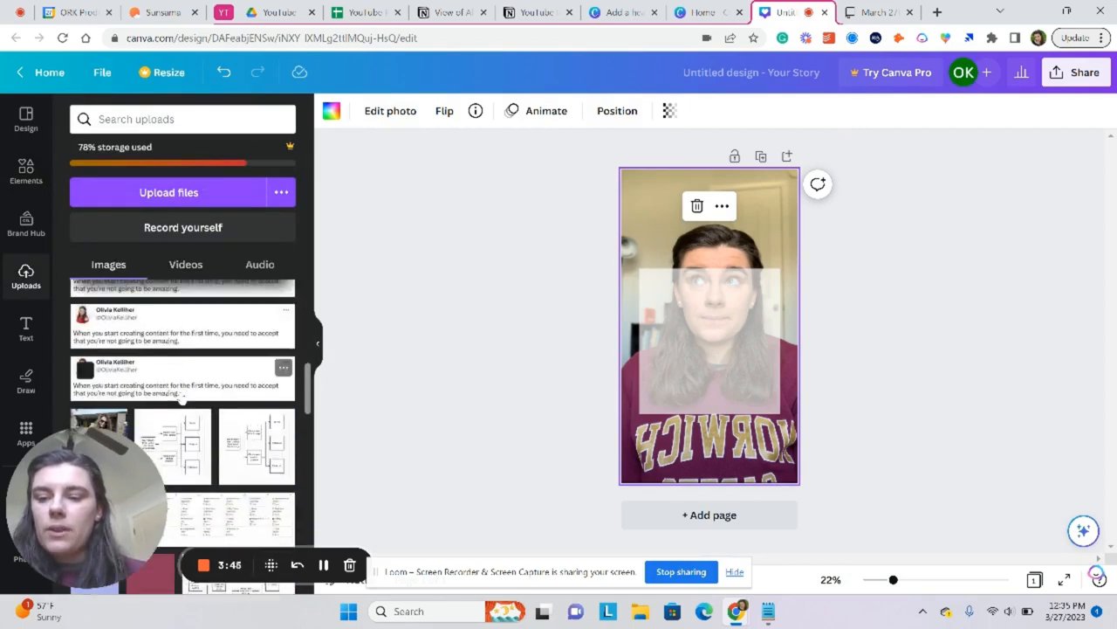
scroll(down, 3)
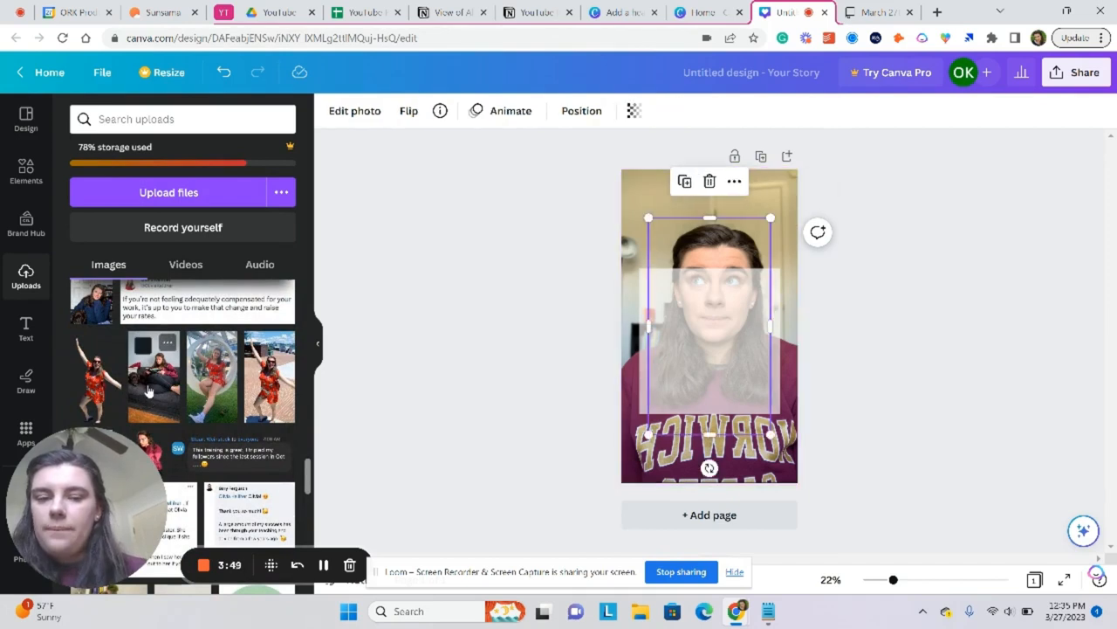
right_click(708, 323)
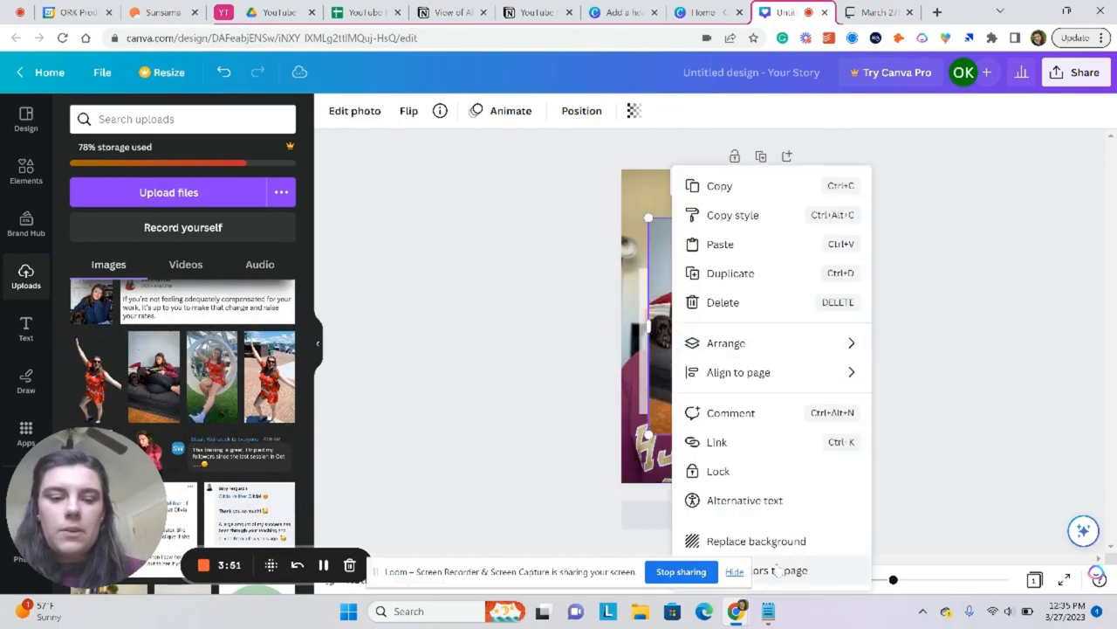
click(506, 411)
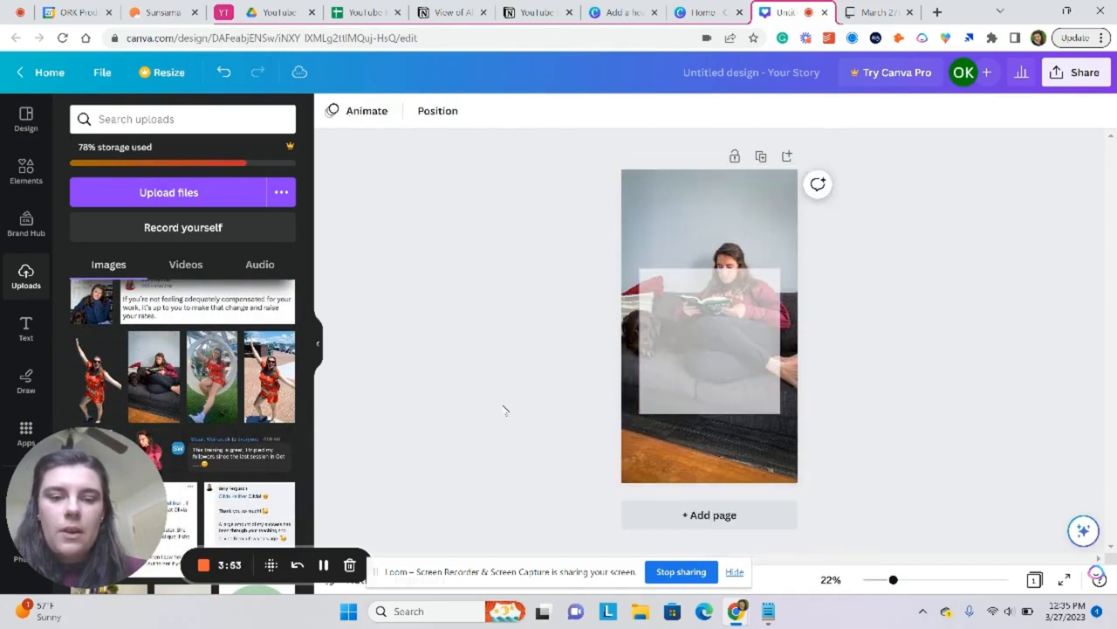
Select the translucent box and bring up the Text options
click(709, 323)
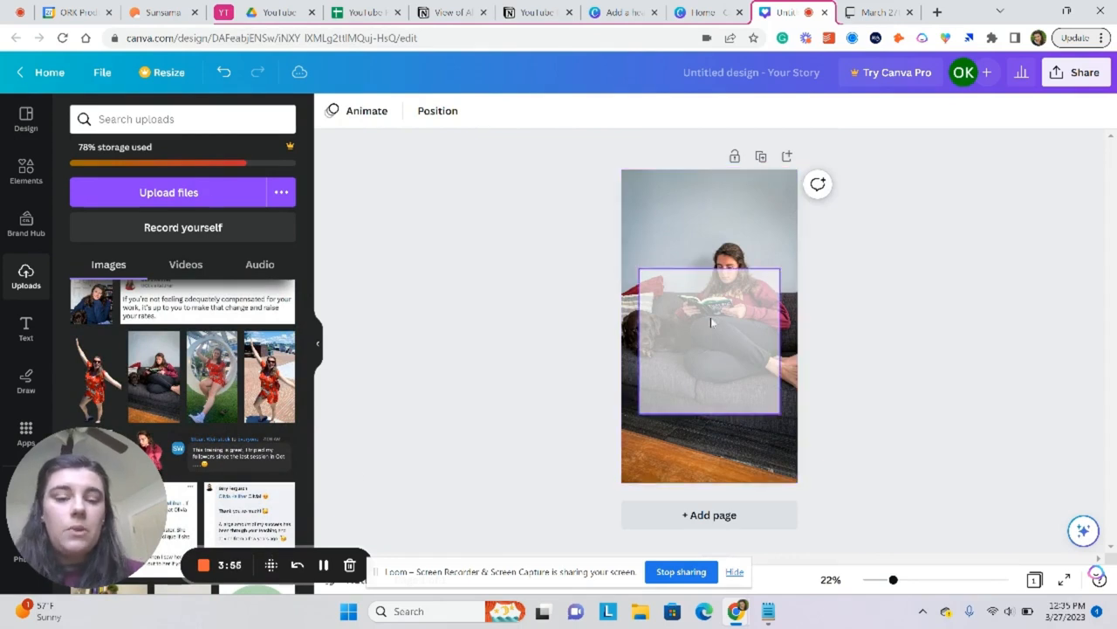
click(710, 321)
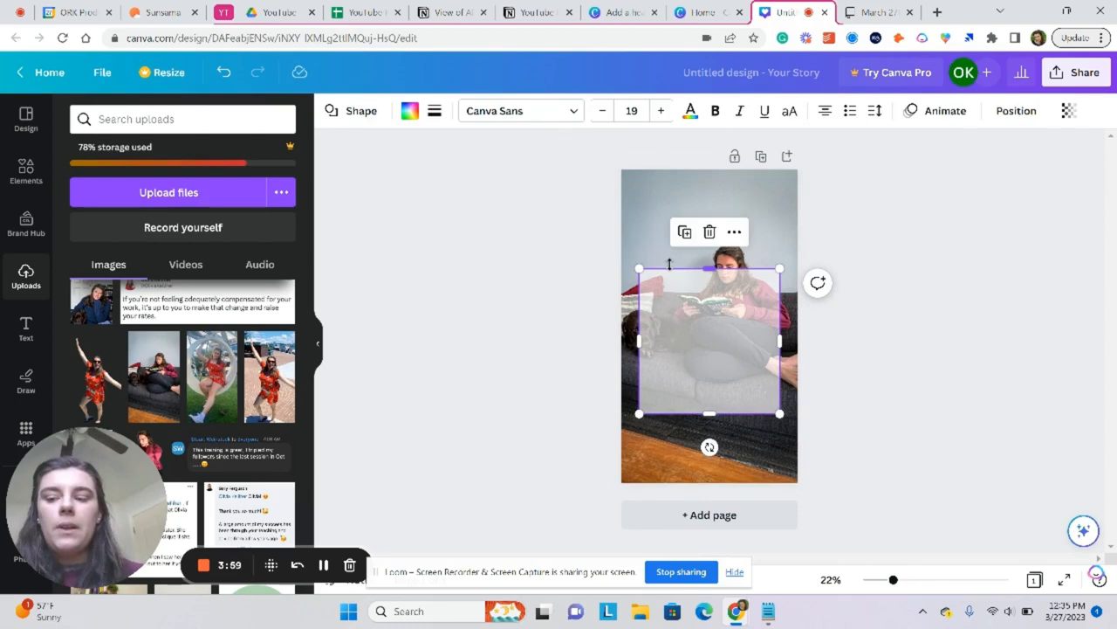
mouse_move(25, 332)
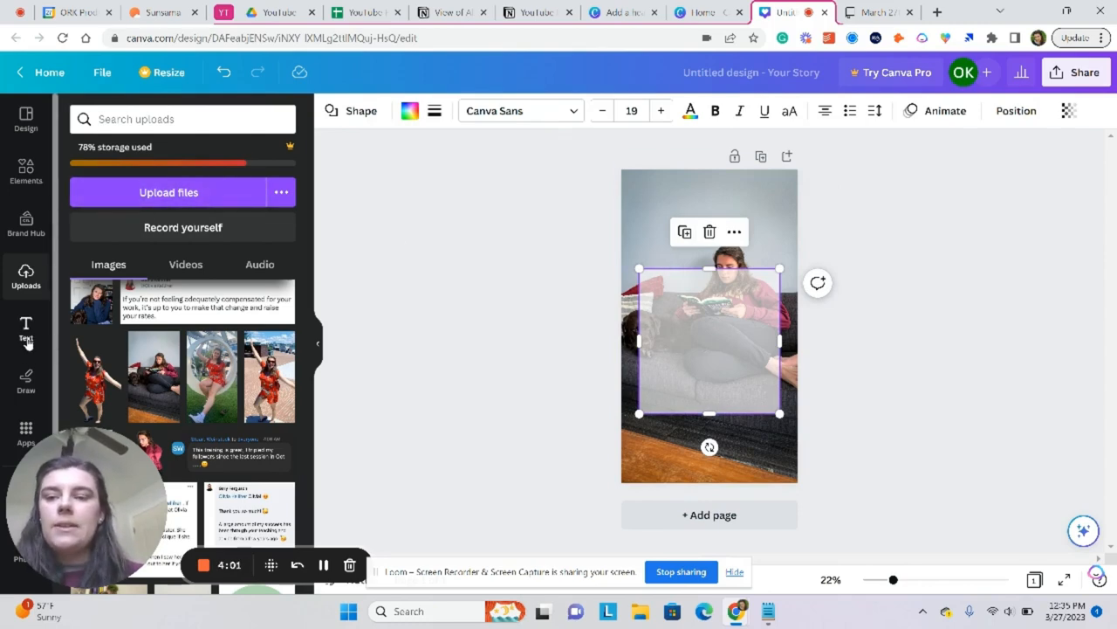
click(25, 326)
text(H)
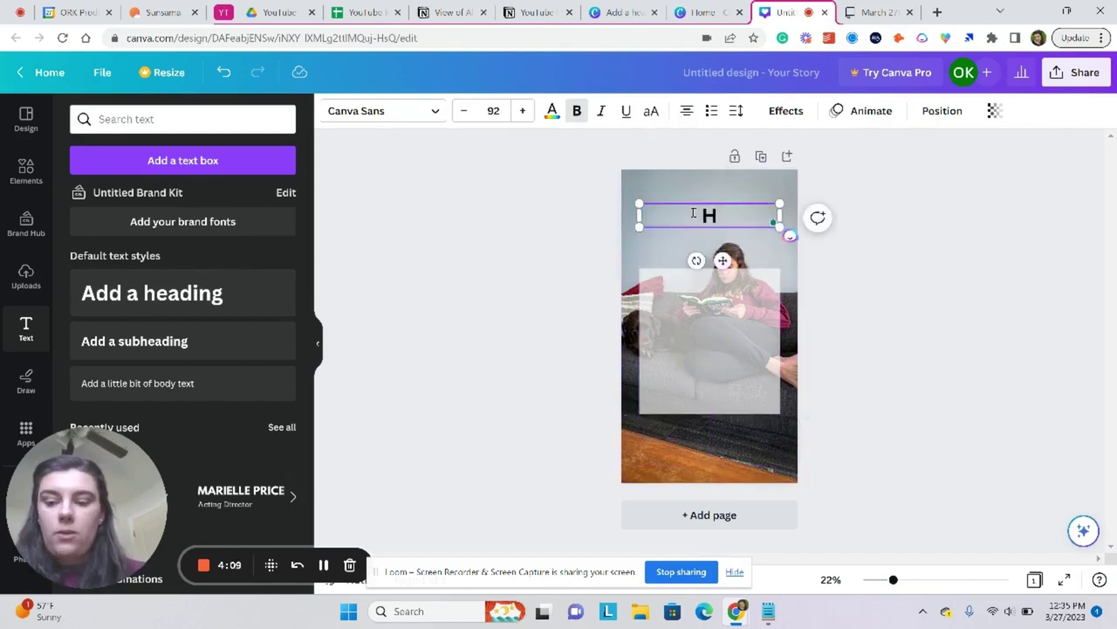
Add the heading 'How To Make Instagram Reel Covers' centred over the translucent box
text(ow To)
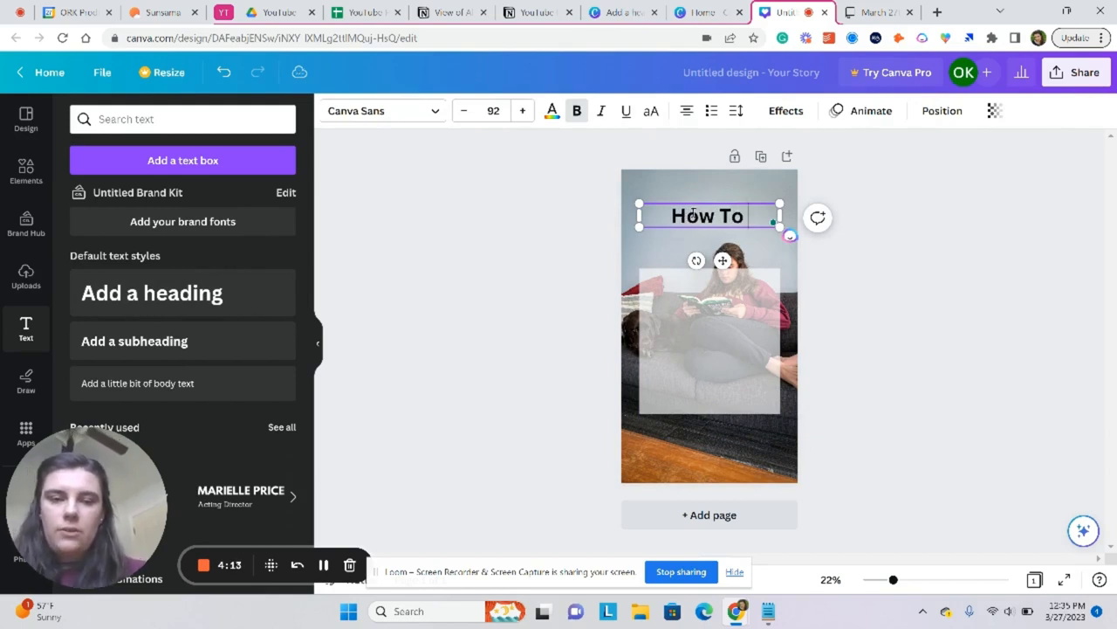
text(Make INs)
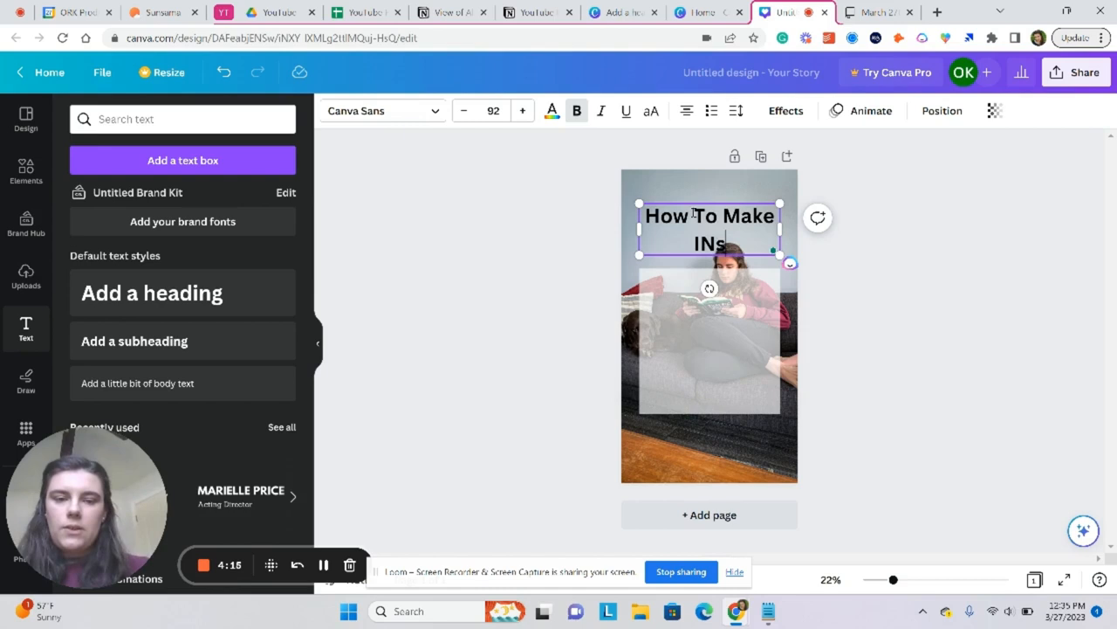
text(Instagram Reel C)
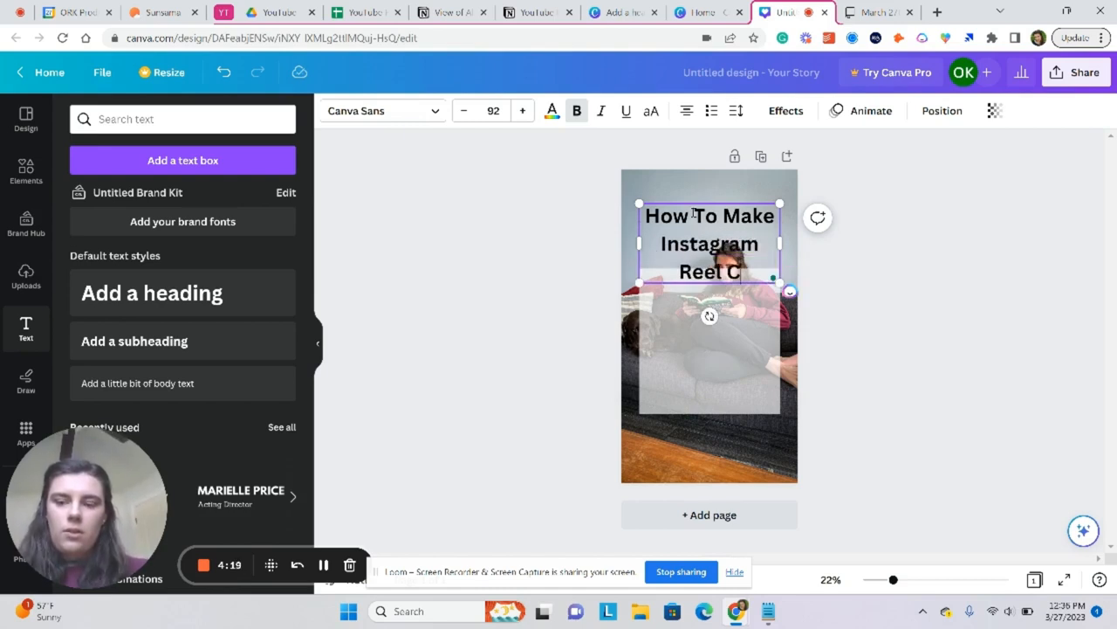
text(overs)
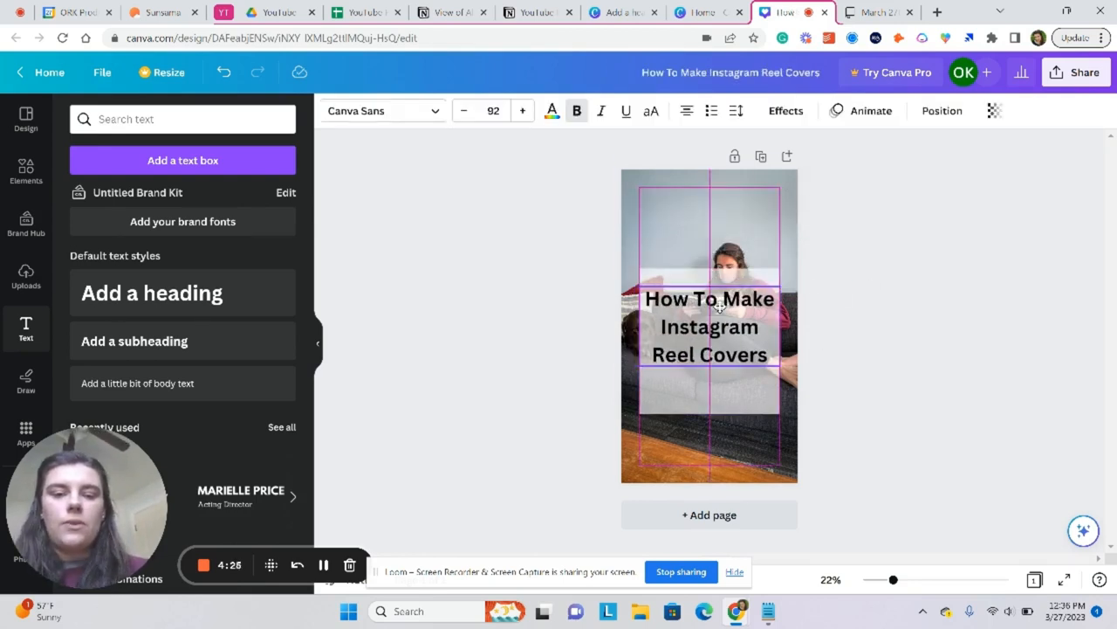
click(709, 327)
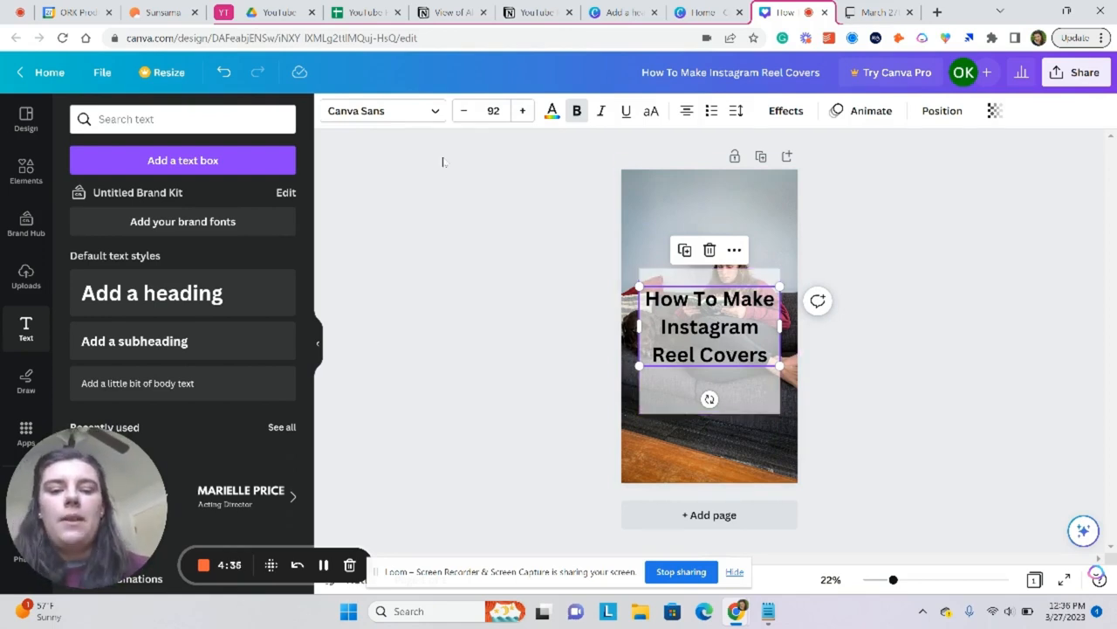
click(786, 110)
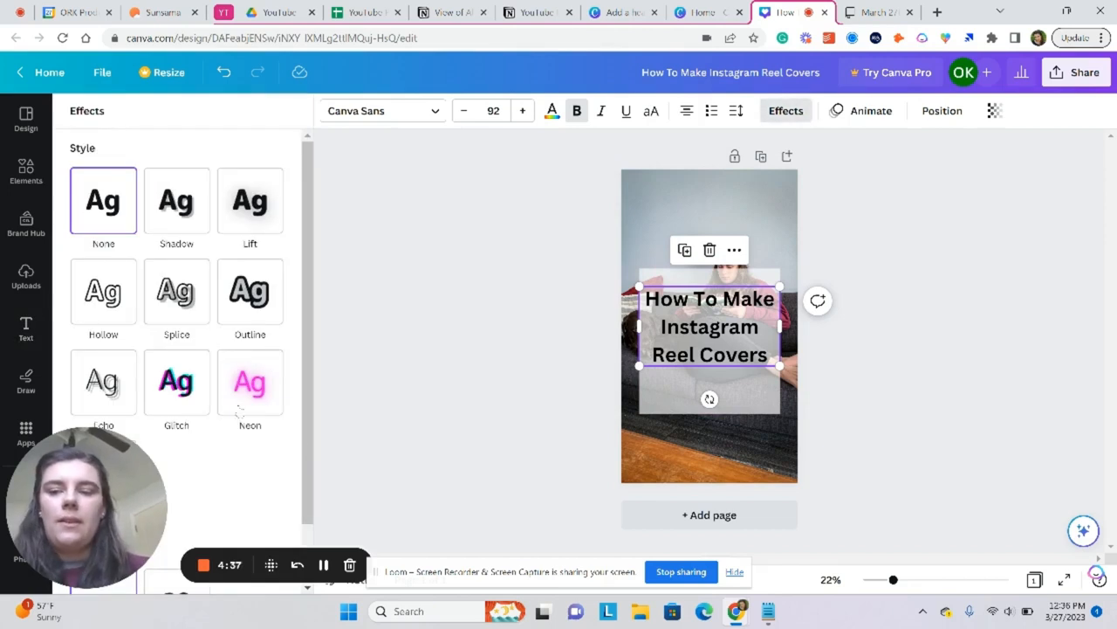
Give the heading an Outline effect with a chosen outline colour
click(249, 293)
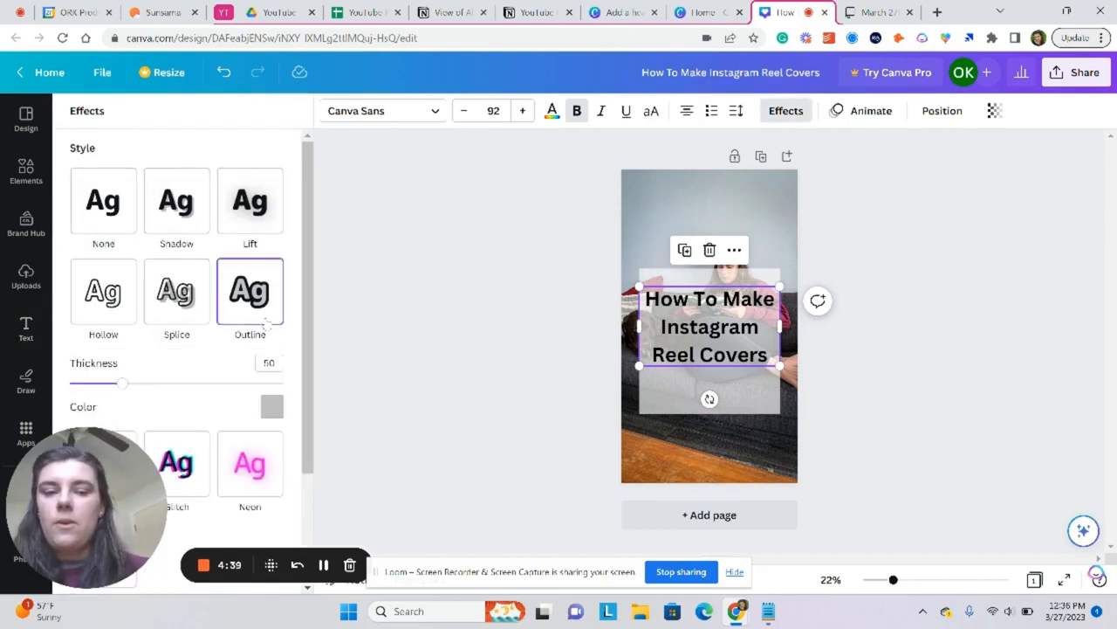
click(272, 407)
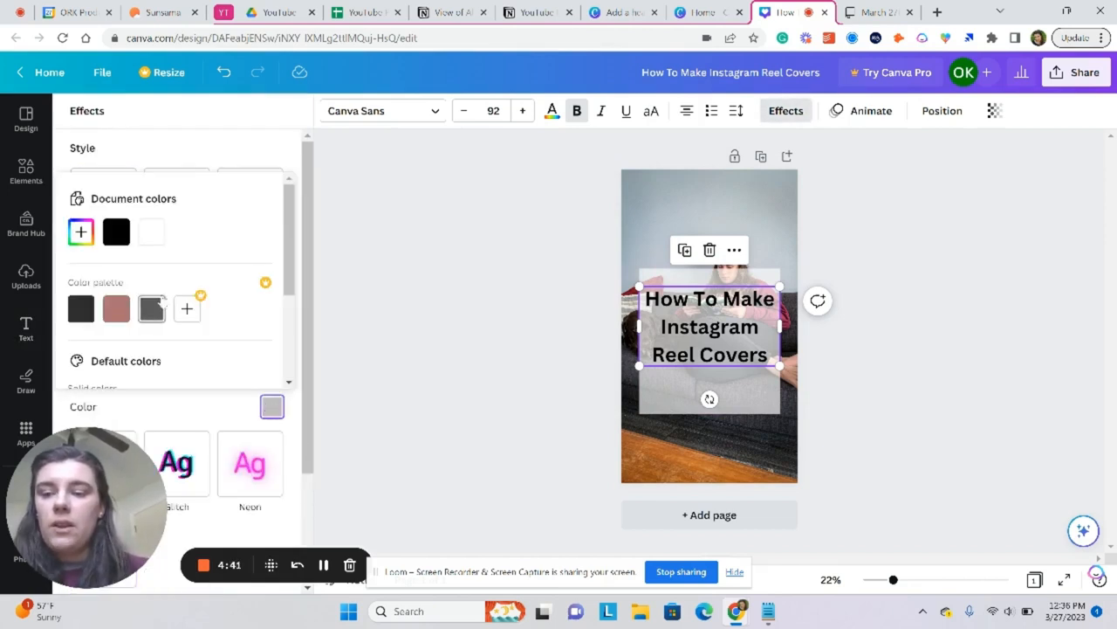
click(151, 232)
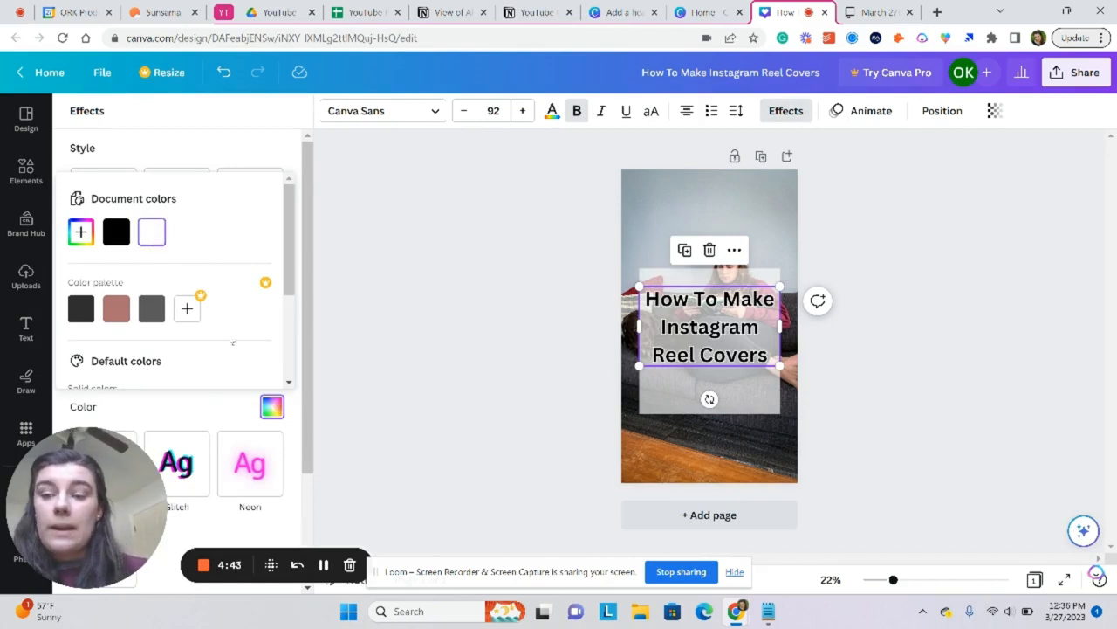
click(26, 328)
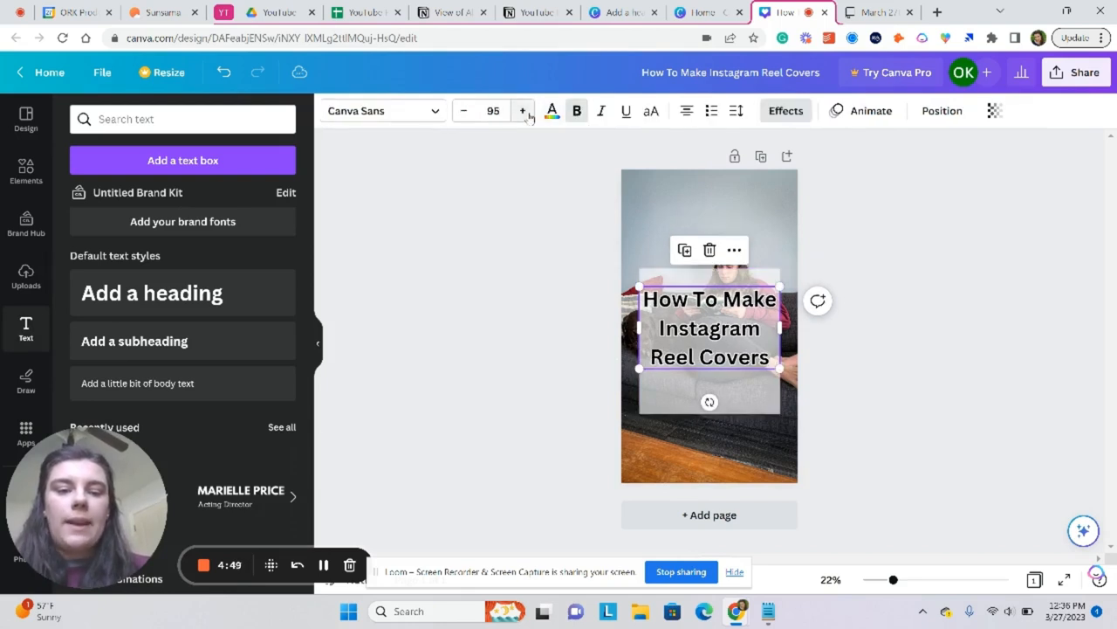
Enlarge the heading text slightly, then select the translucent box on the page
click(524, 110)
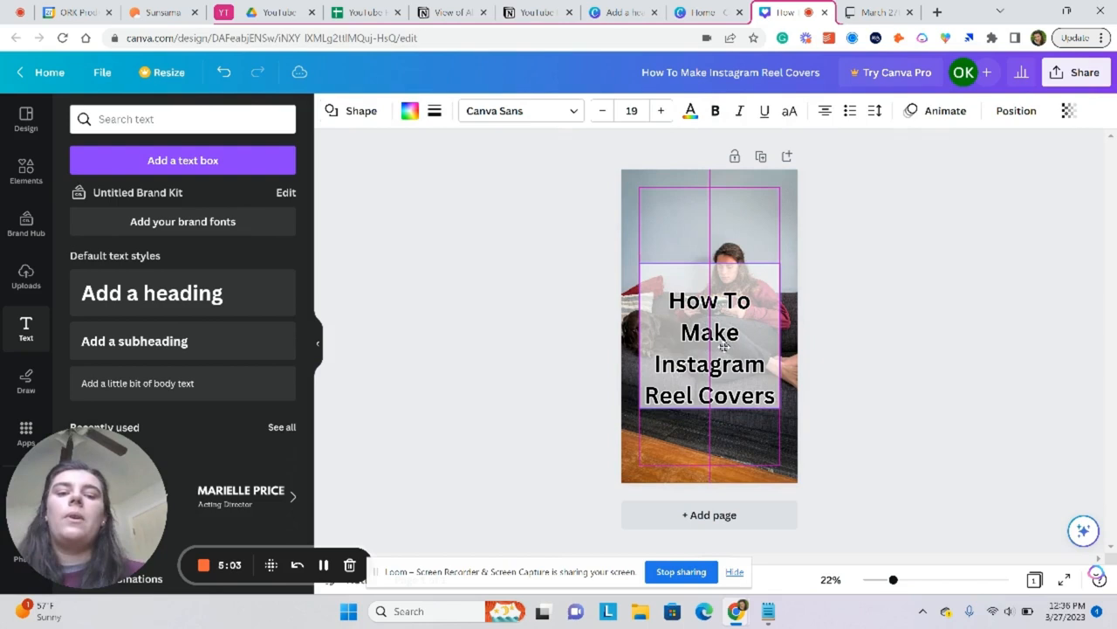
click(709, 347)
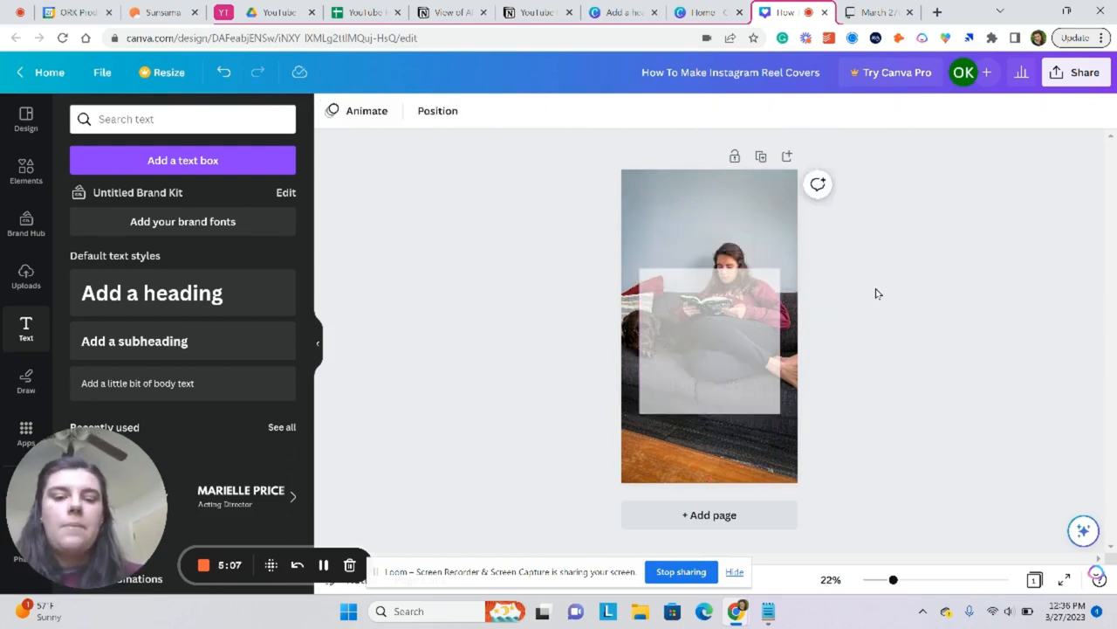
click(709, 340)
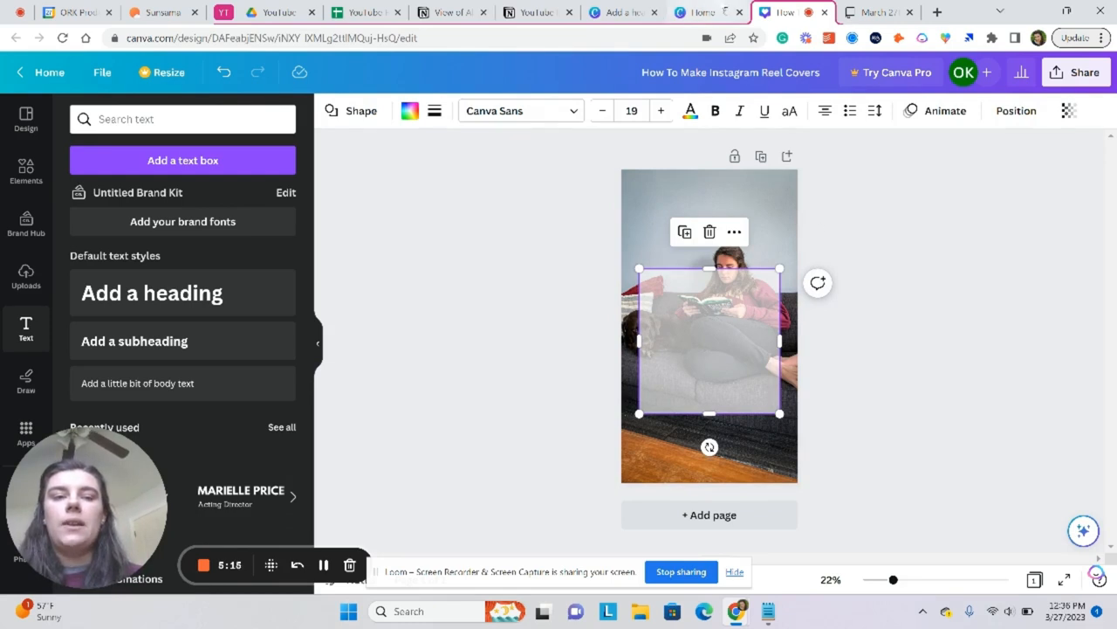
mouse_move(618, 149)
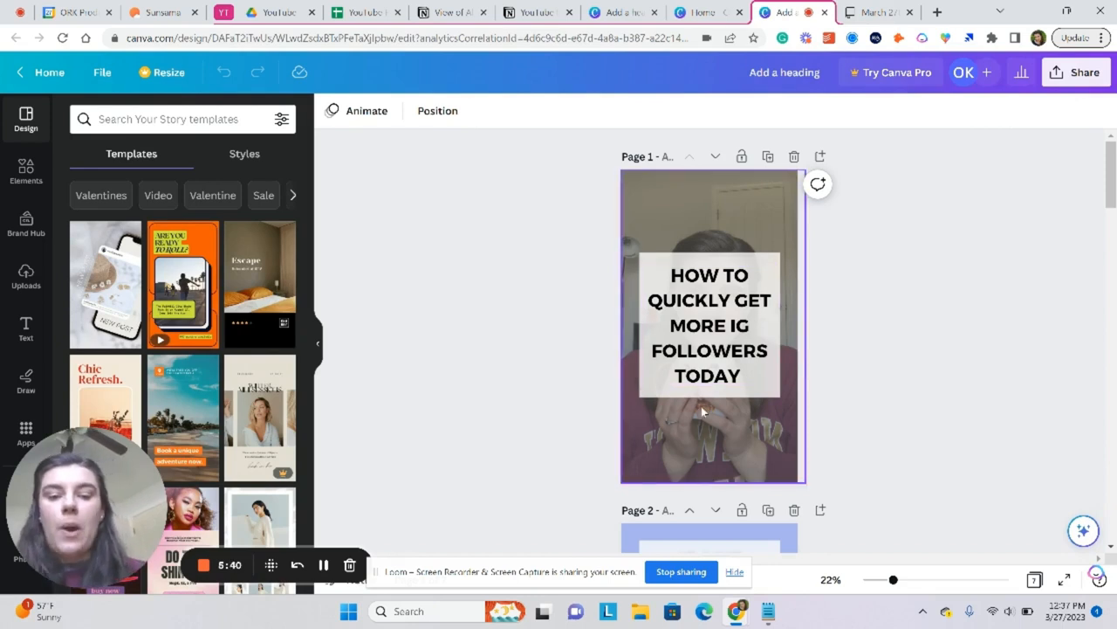
Look through the pages of the existing reel covers story design
click(709, 325)
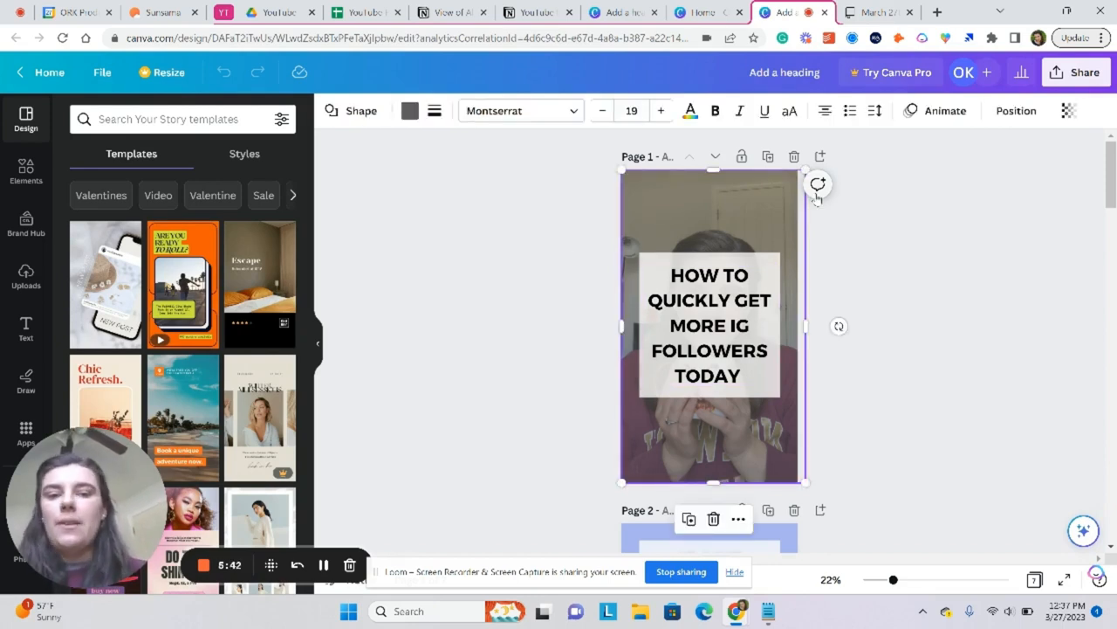
click(708, 325)
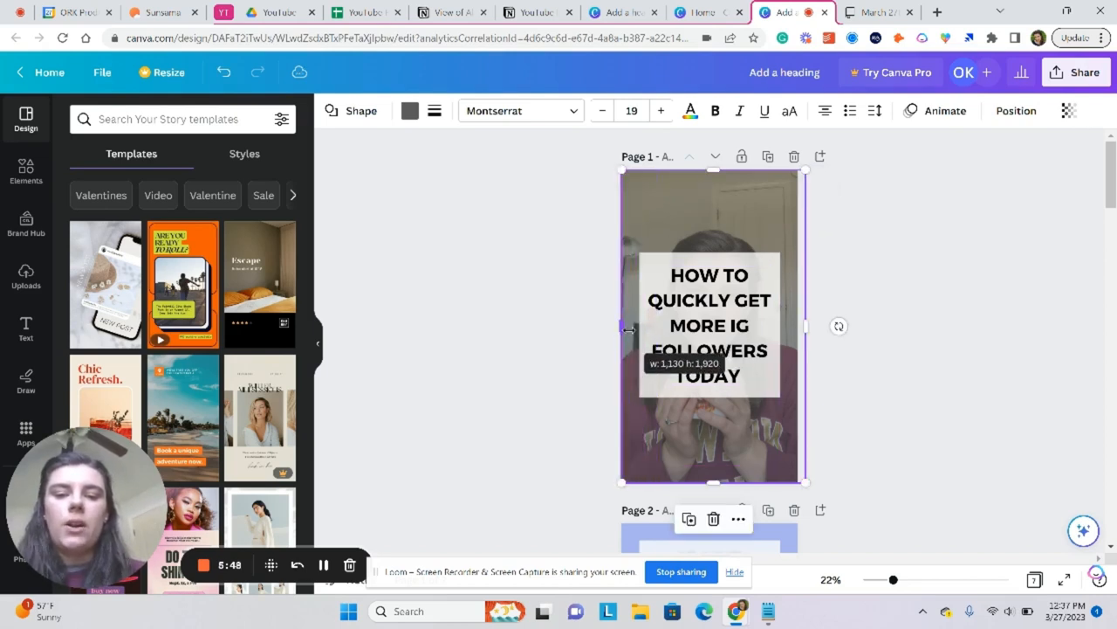
click(859, 326)
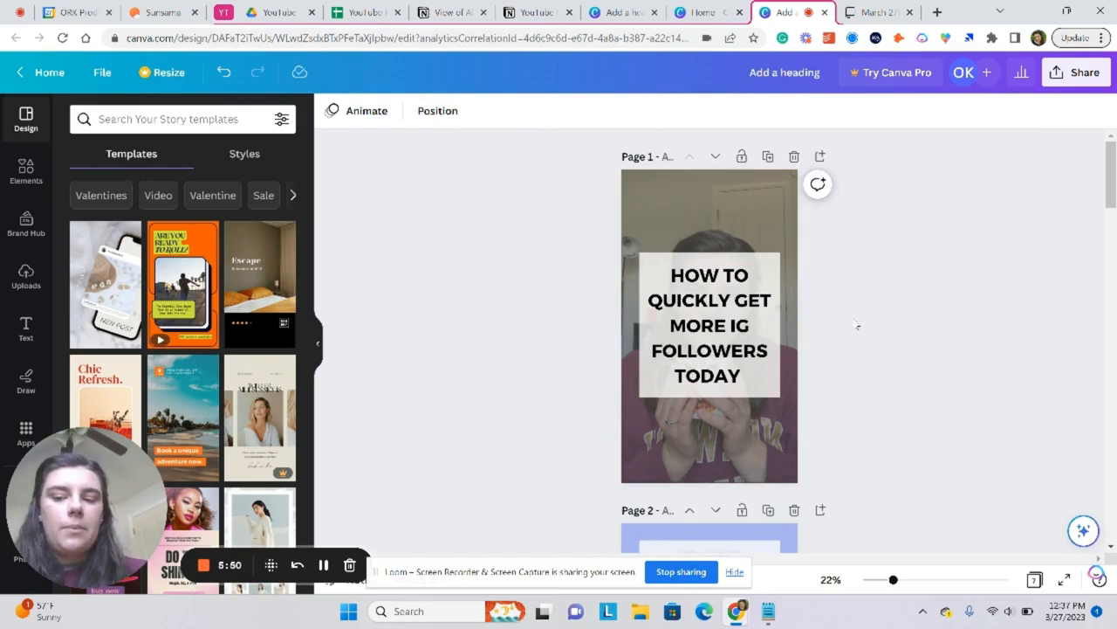
scroll(down, 3)
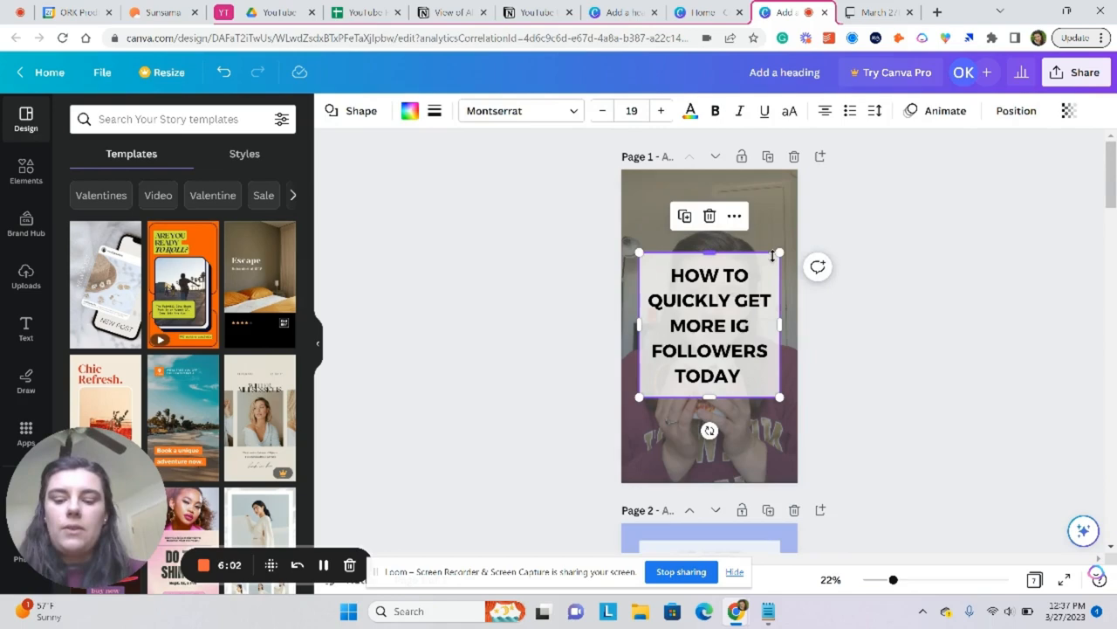
scroll(down, 3)
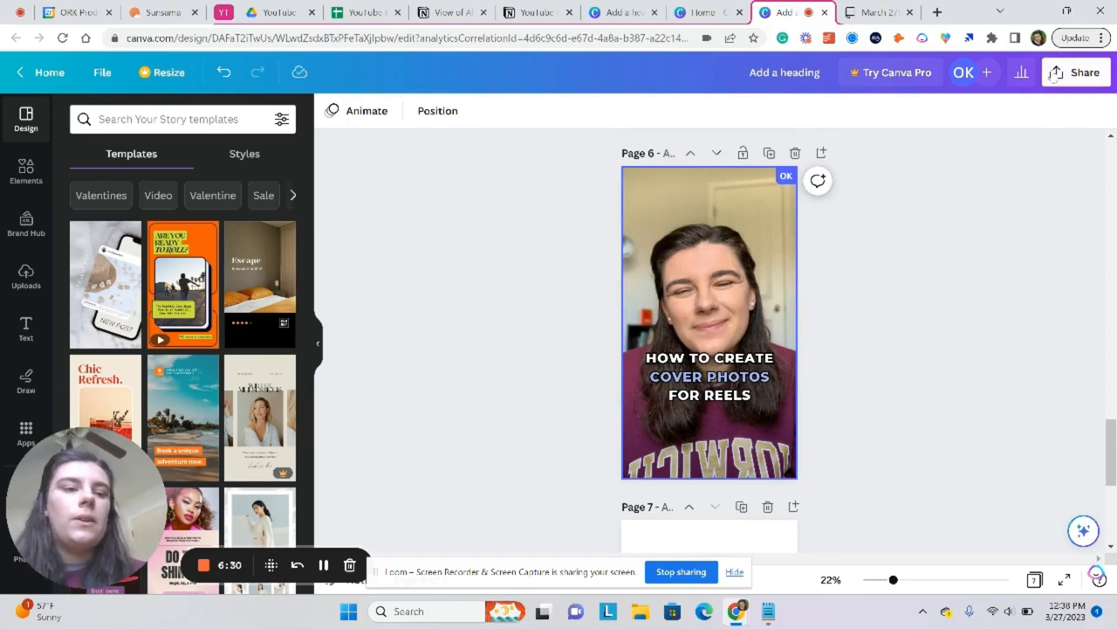
Share the 'How To Create Cover Photos For Reels' design via a sharing option
click(1082, 72)
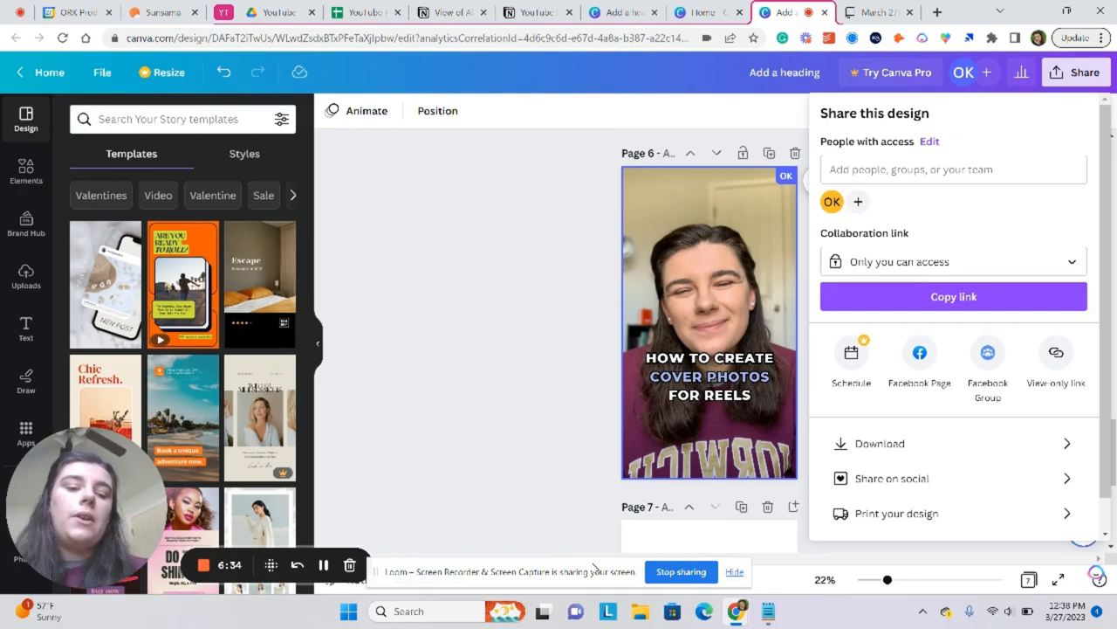
click(880, 444)
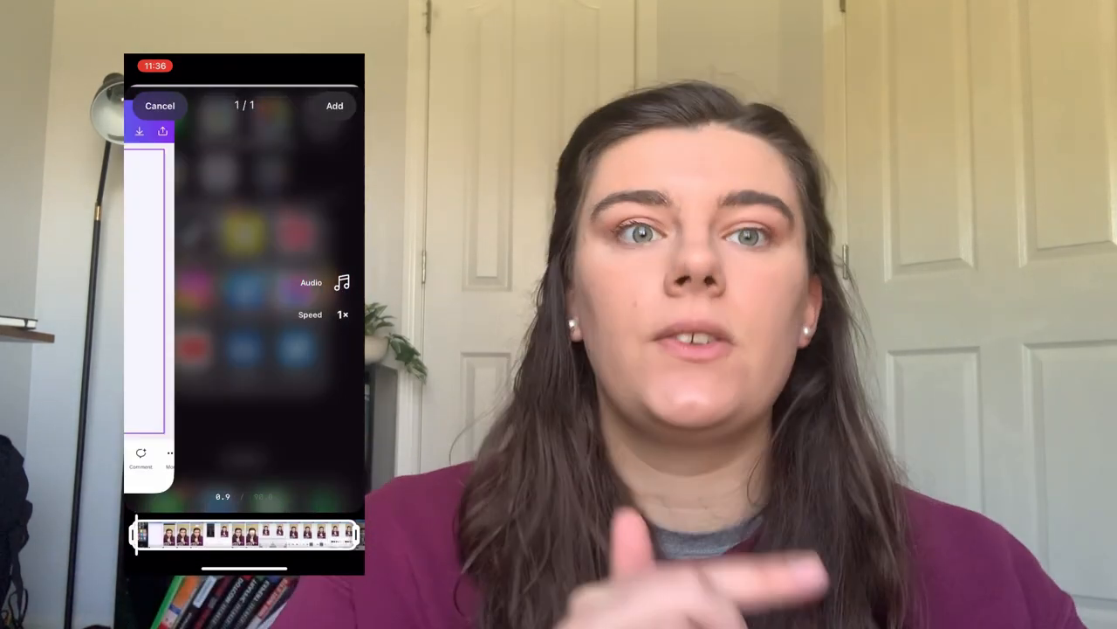
Add the clip, edit the reel cover, pick the image under Profile grid and confirm with Done
click(333, 107)
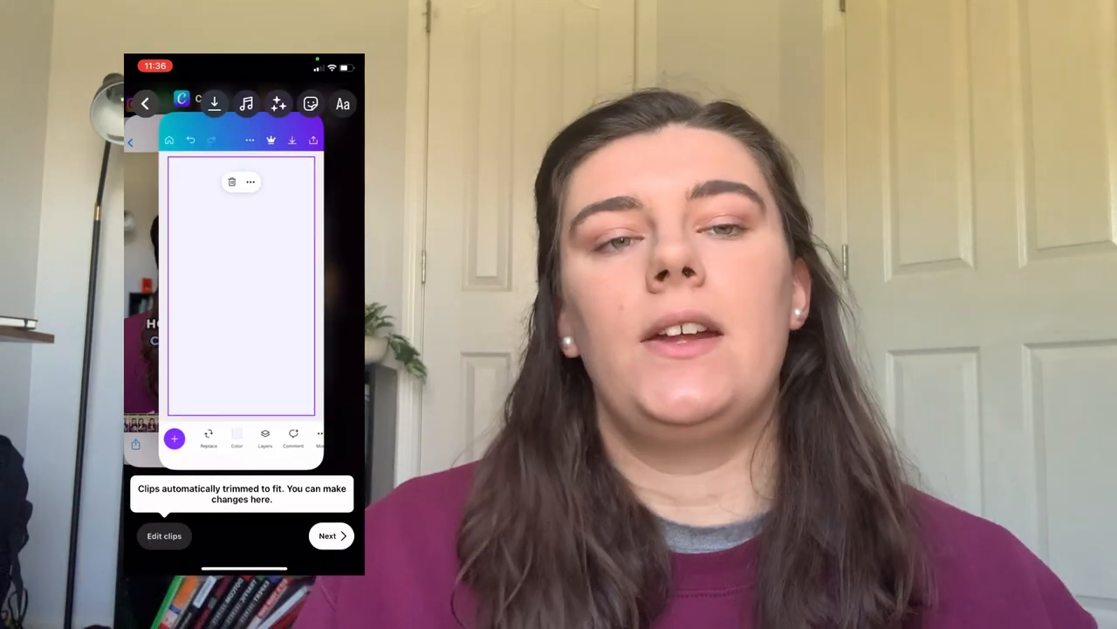
click(330, 535)
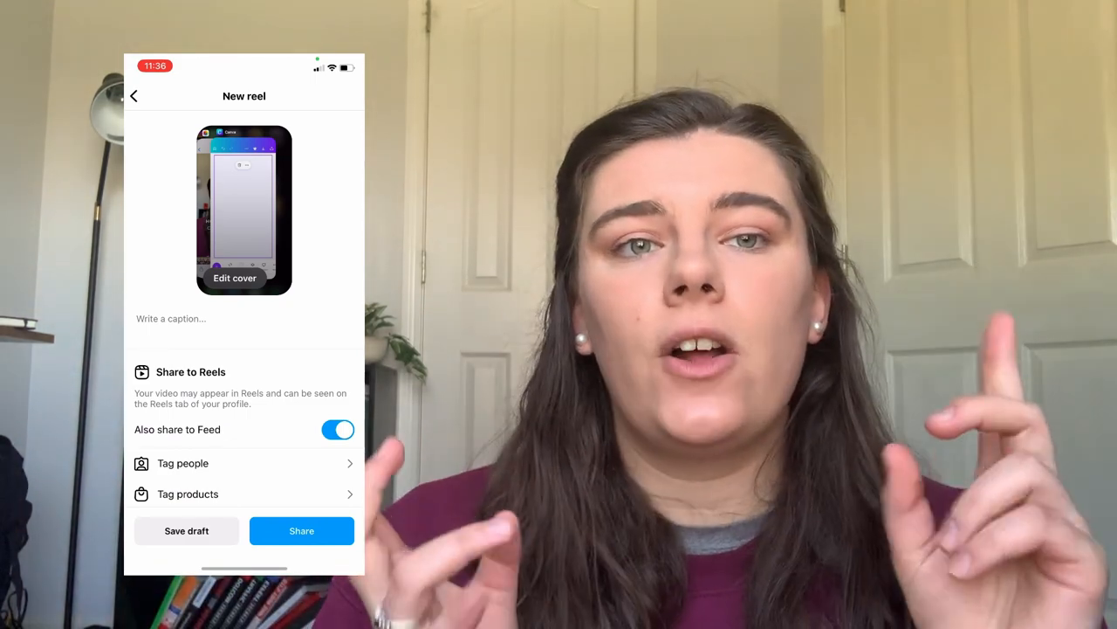
click(234, 278)
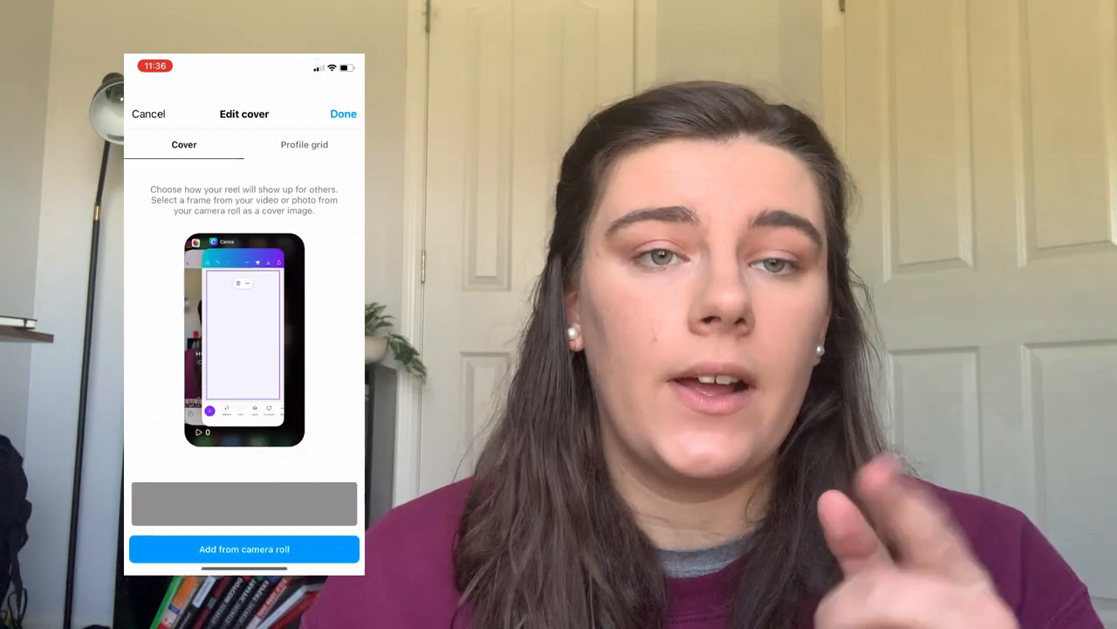
click(304, 143)
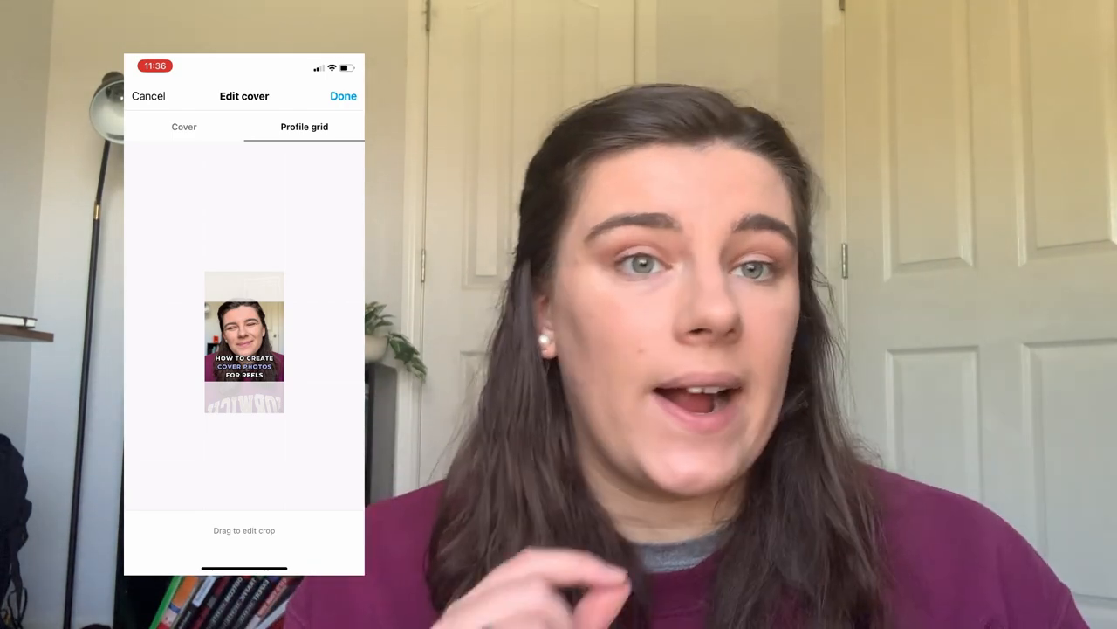
click(342, 96)
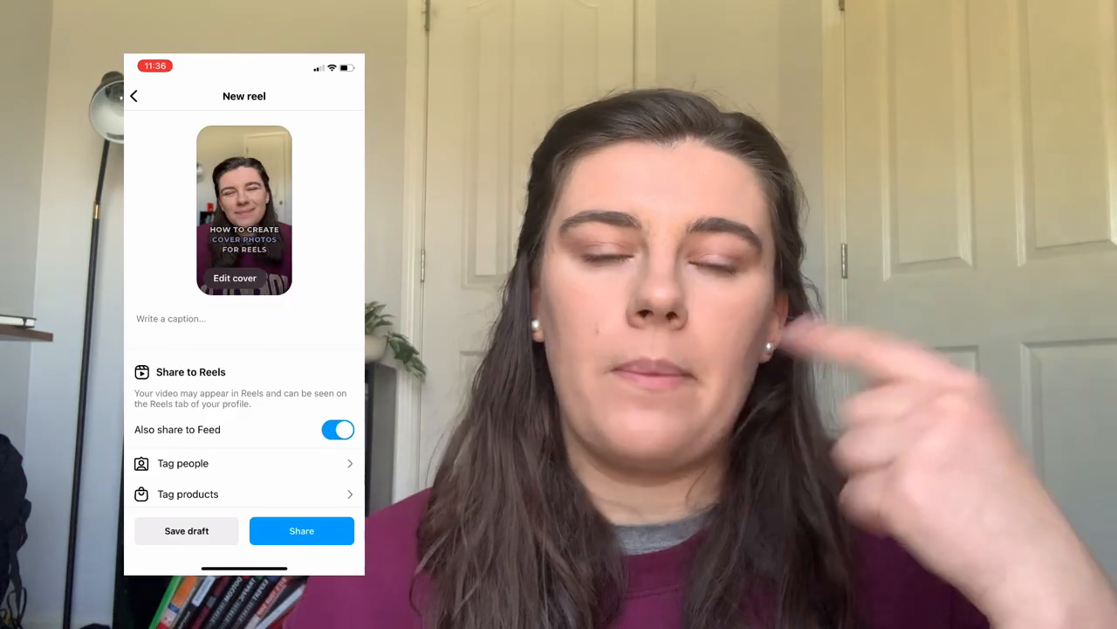